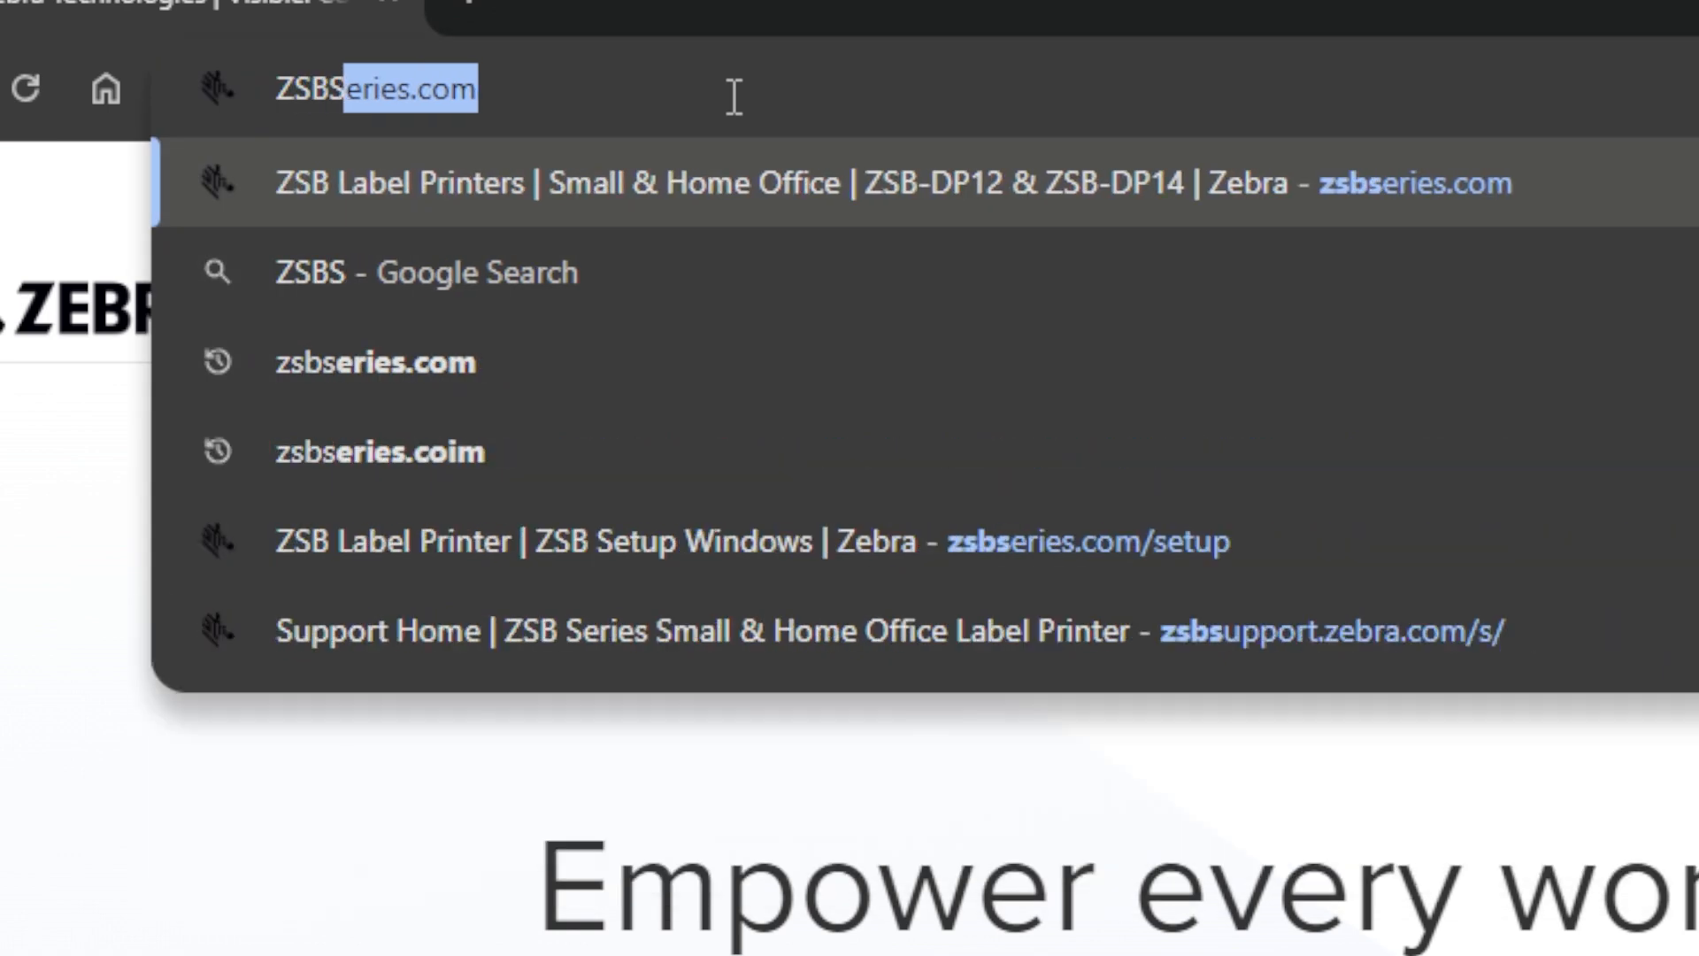
# - Go to zsbseries.com/Setup and download the ZSB Series app for Mac
pyautogui.write('/Setup')
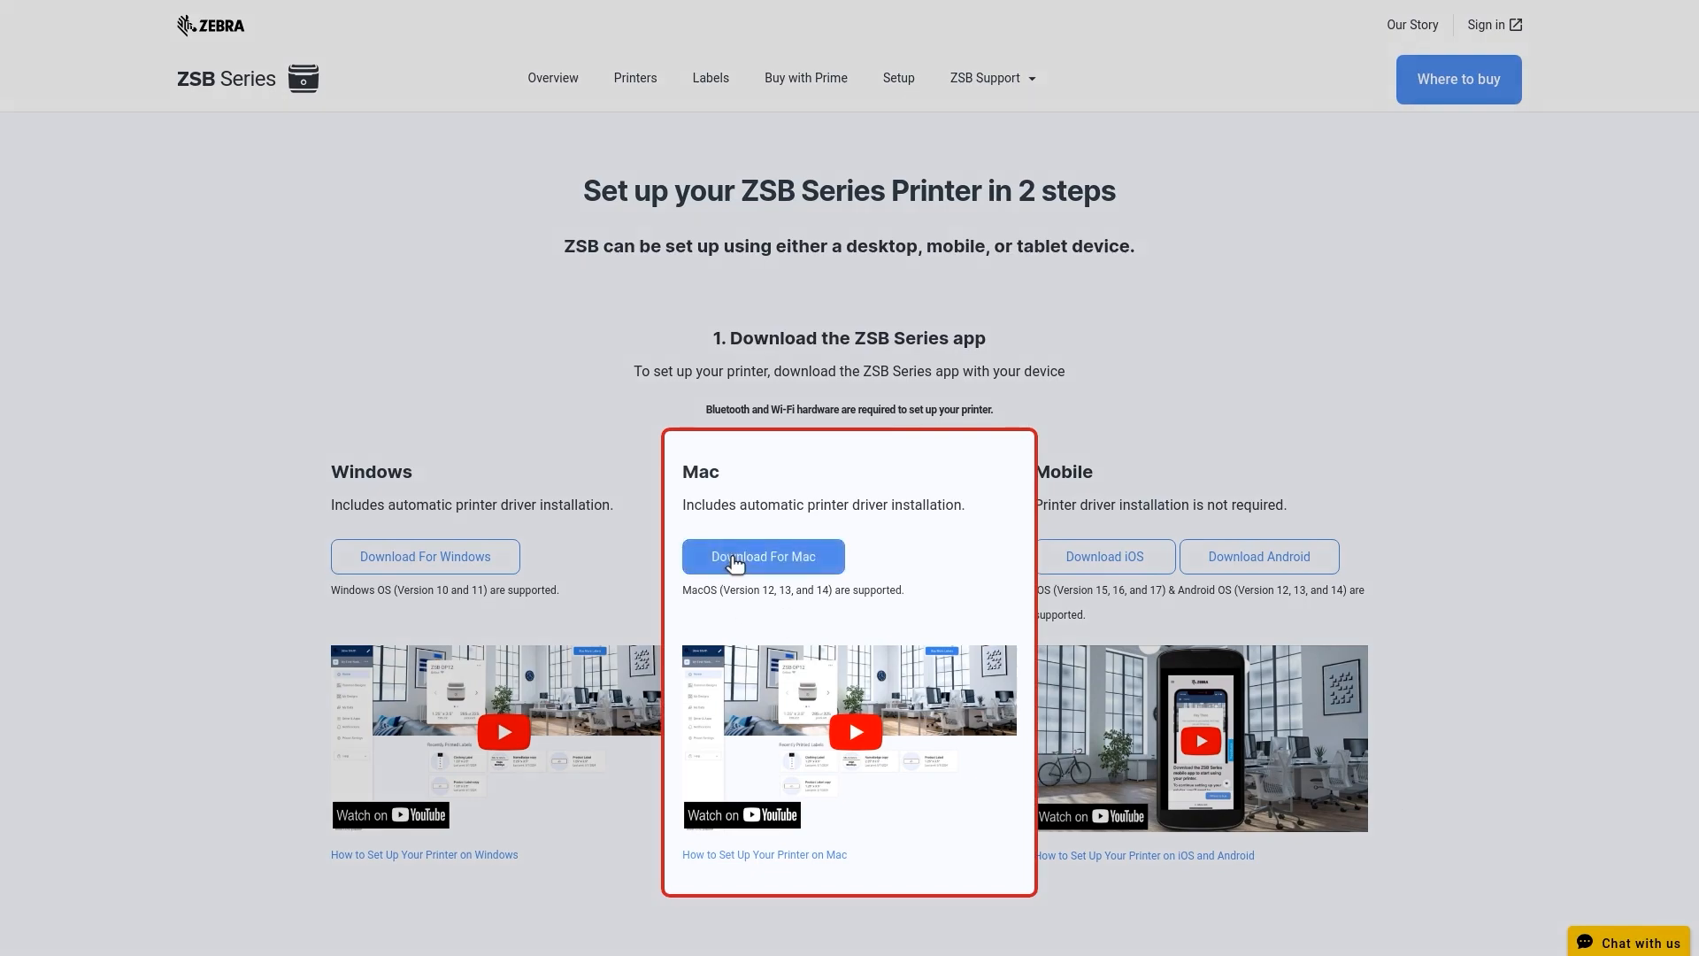
pyautogui.click(761, 556)
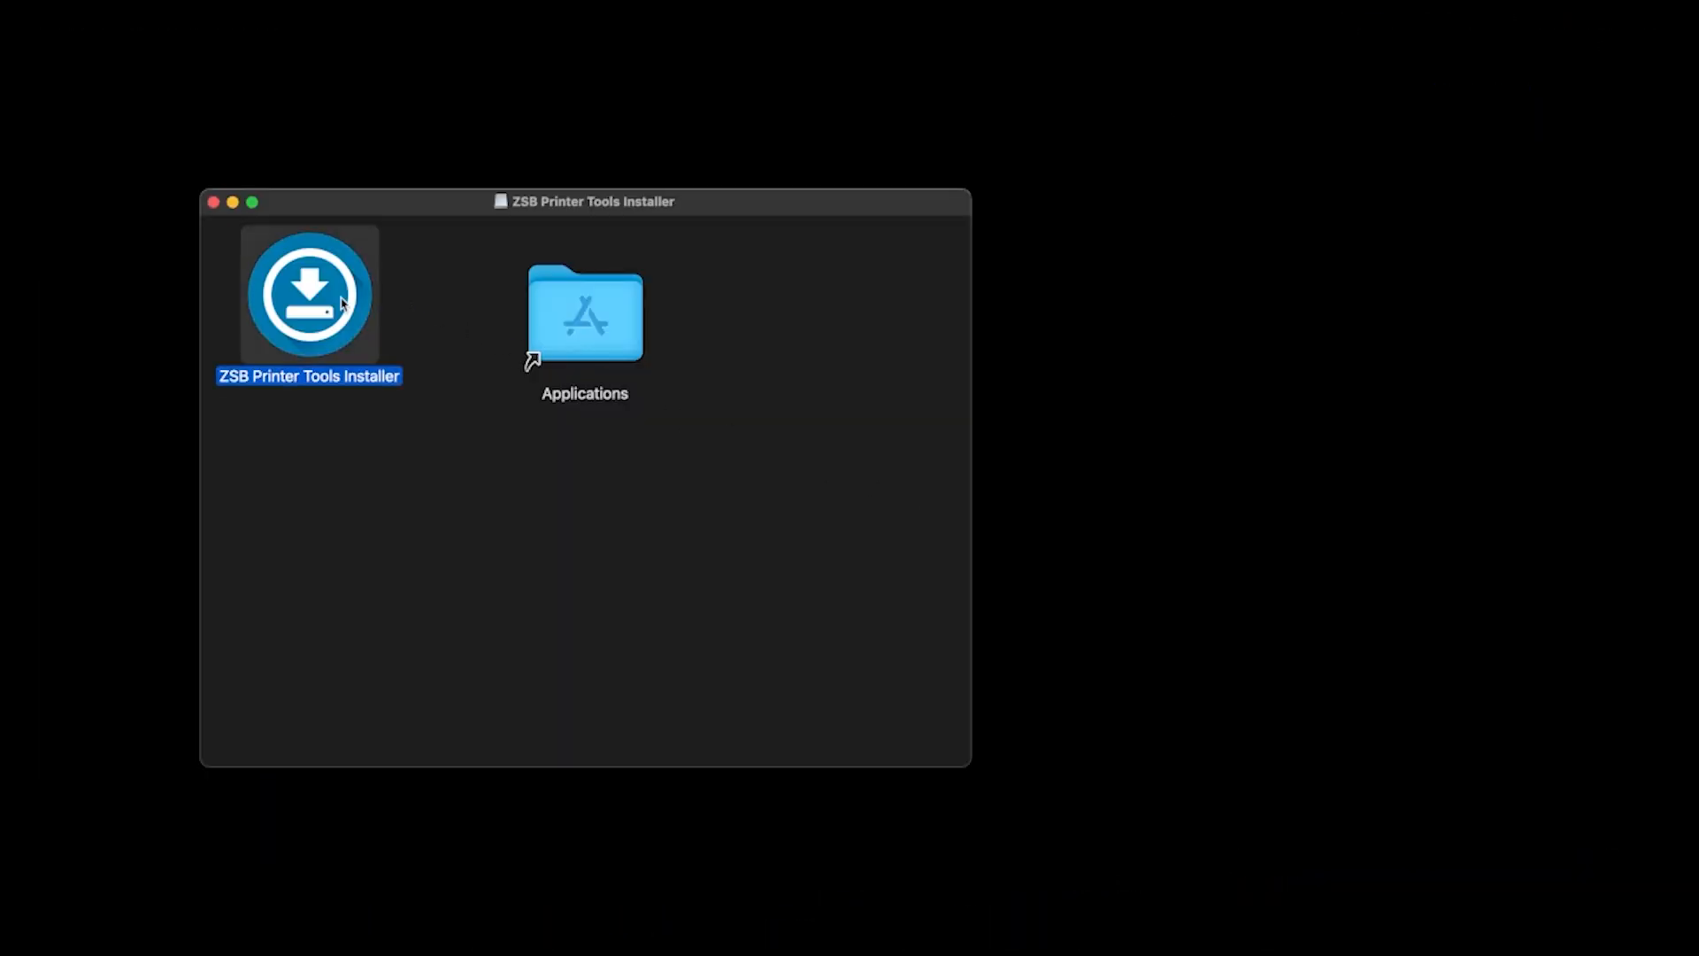
# - Launch the ZSB Printer Tools installer from the downloaded disk image
pyautogui.doubleClick(308, 293)
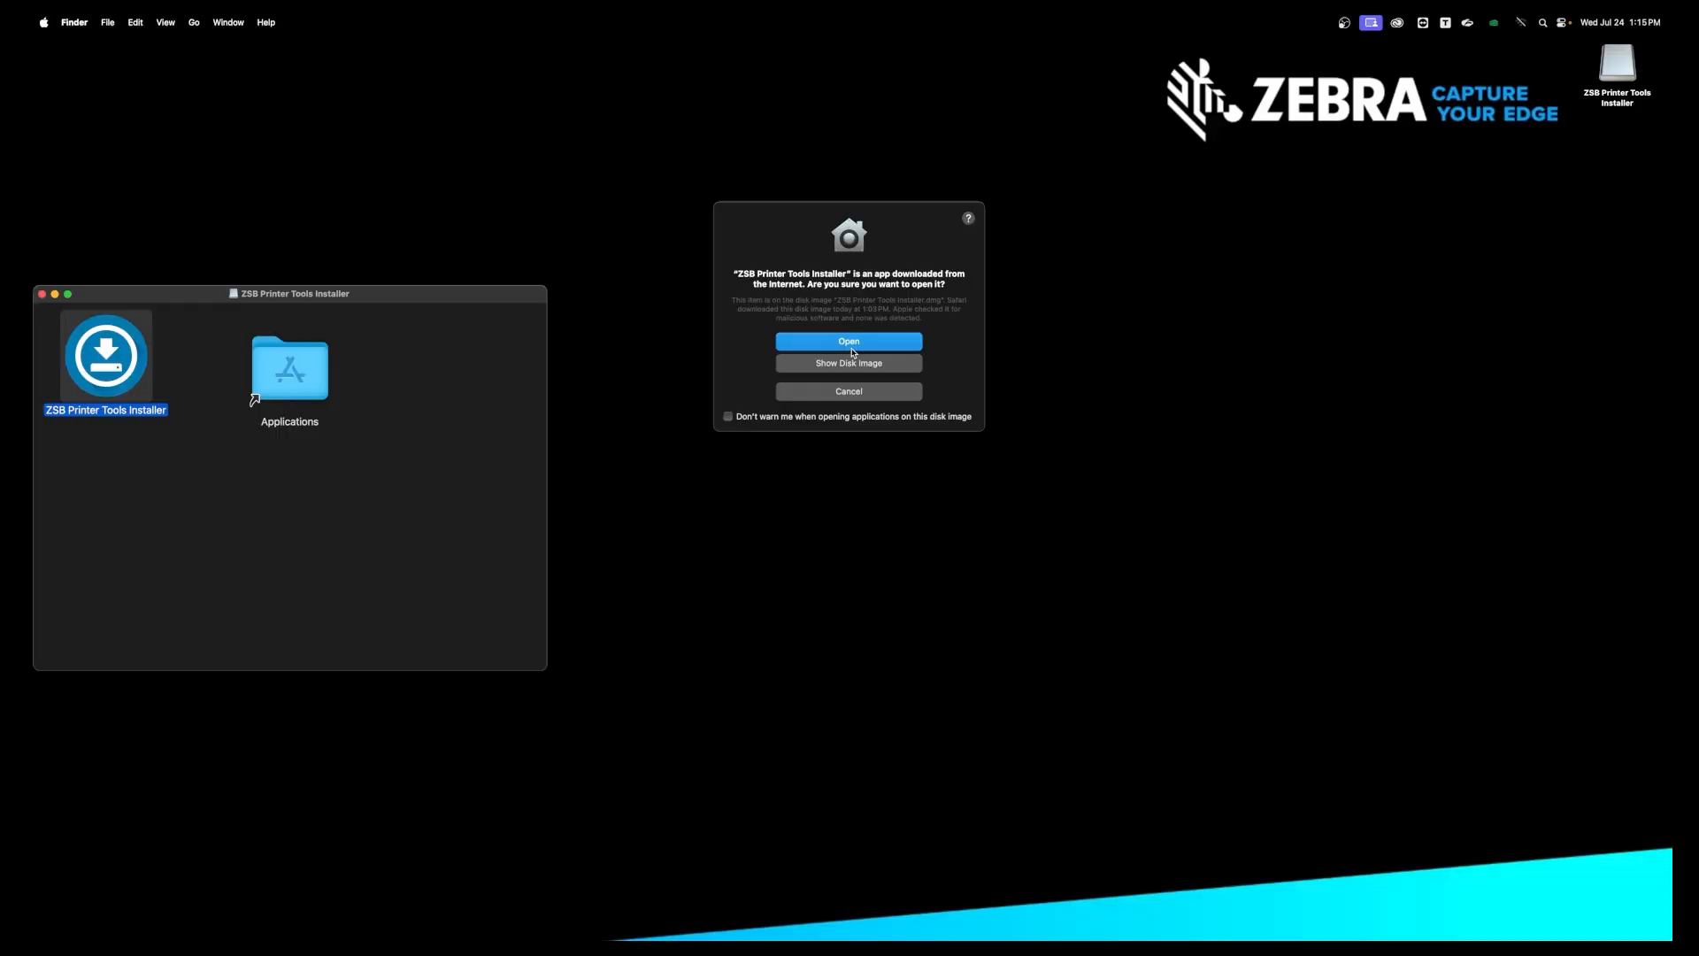
pyautogui.click(849, 341)
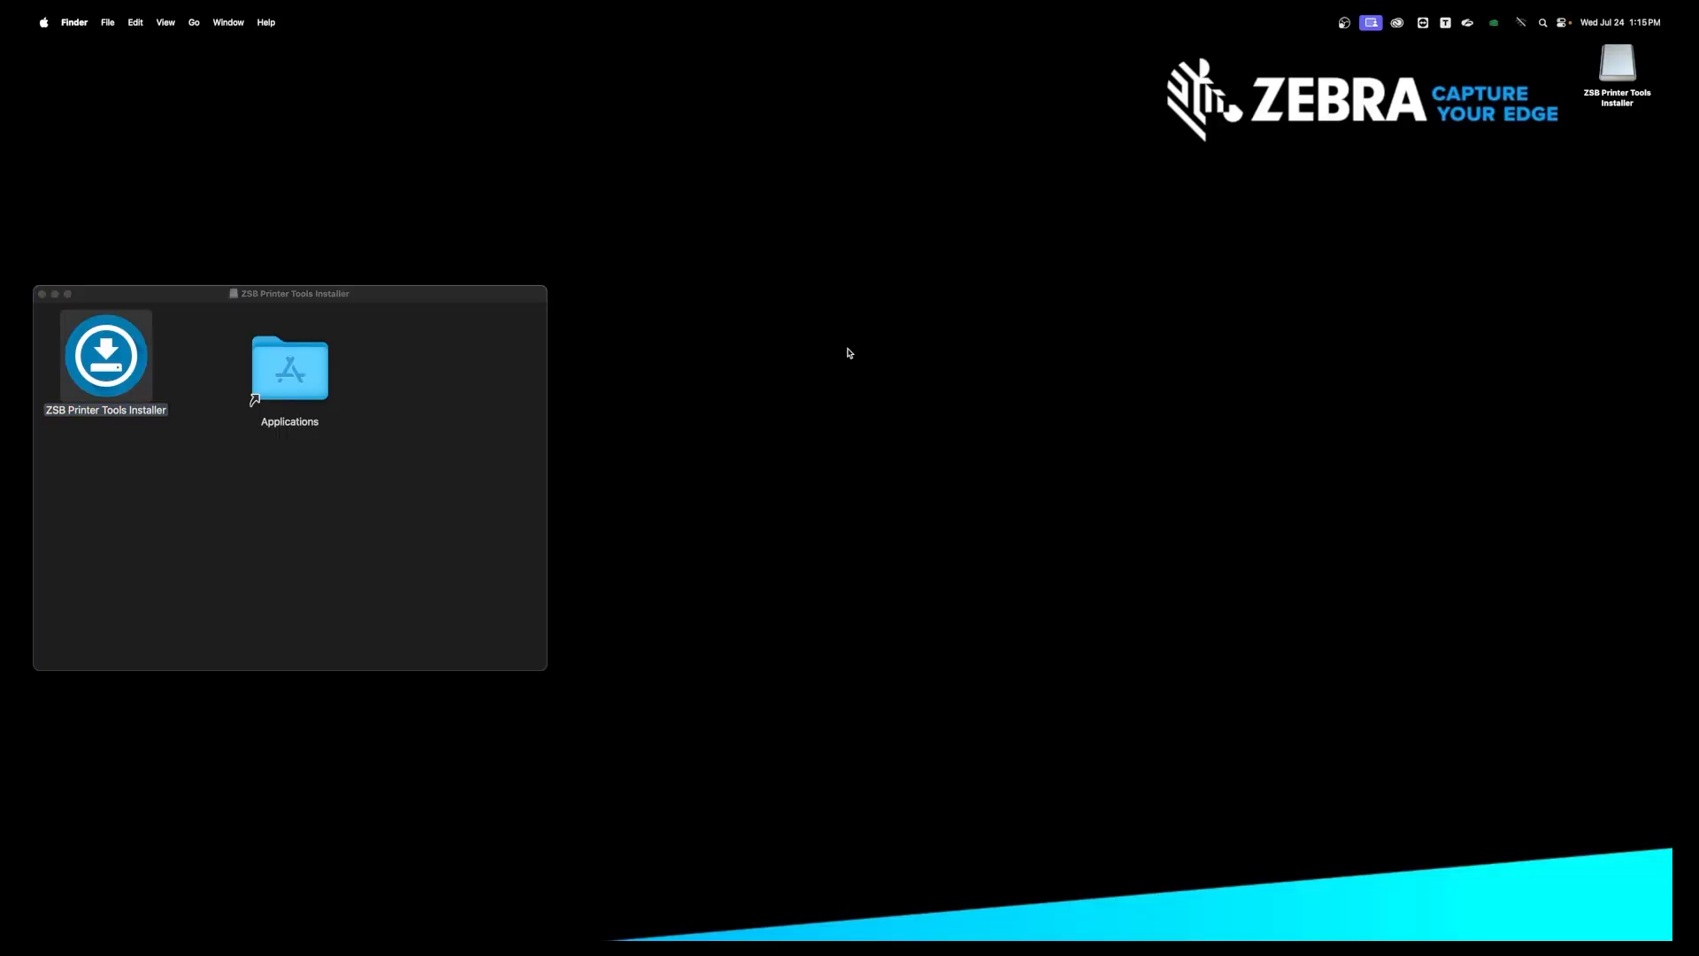
pyautogui.doubleClick(105, 354)
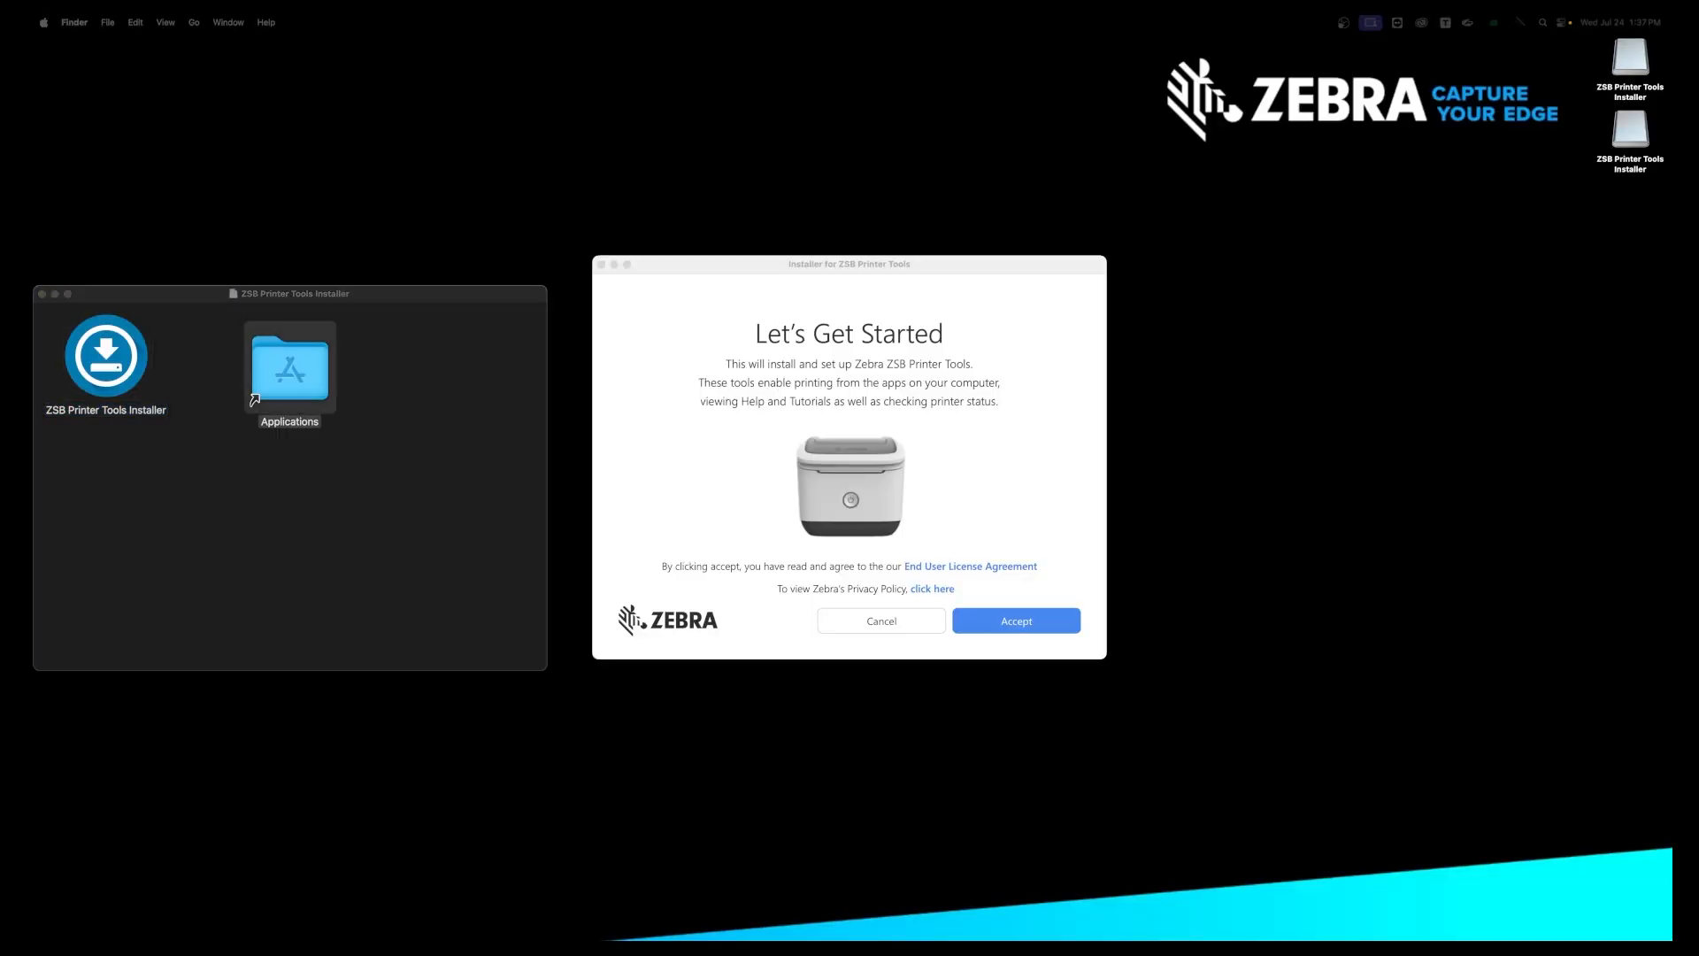
pyautogui.moveTo(1039, 722)
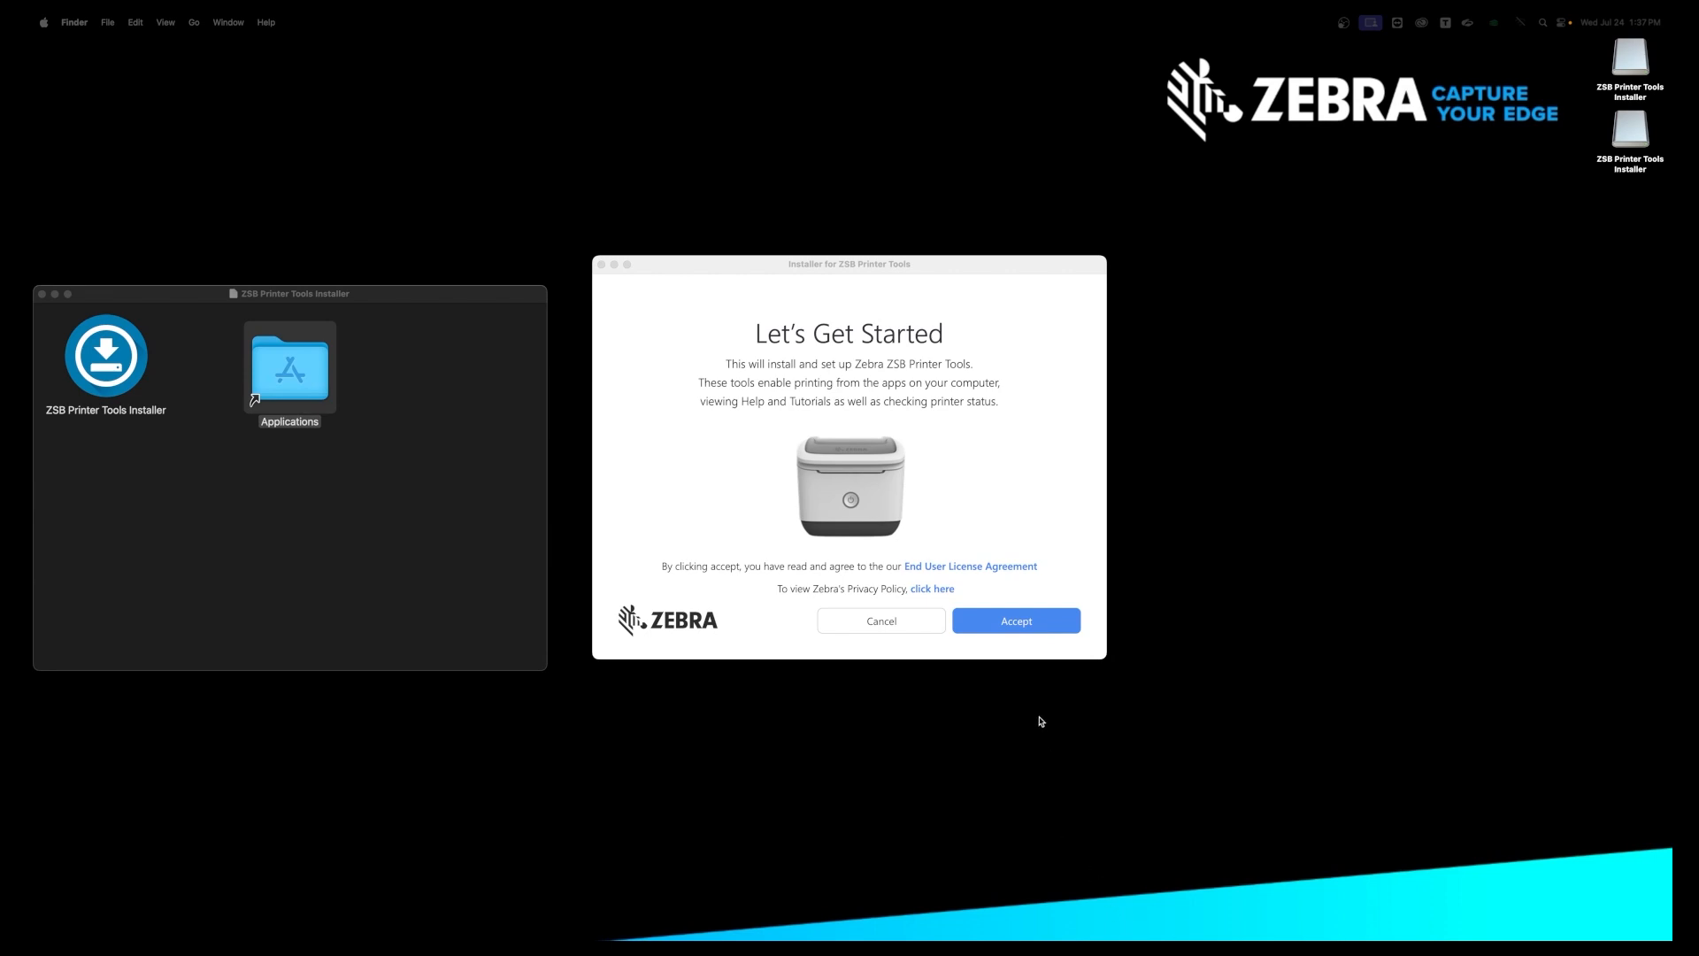
# - Accept the license agreement and authorise the installer's helper tool with the Mac password
pyautogui.click(1015, 619)
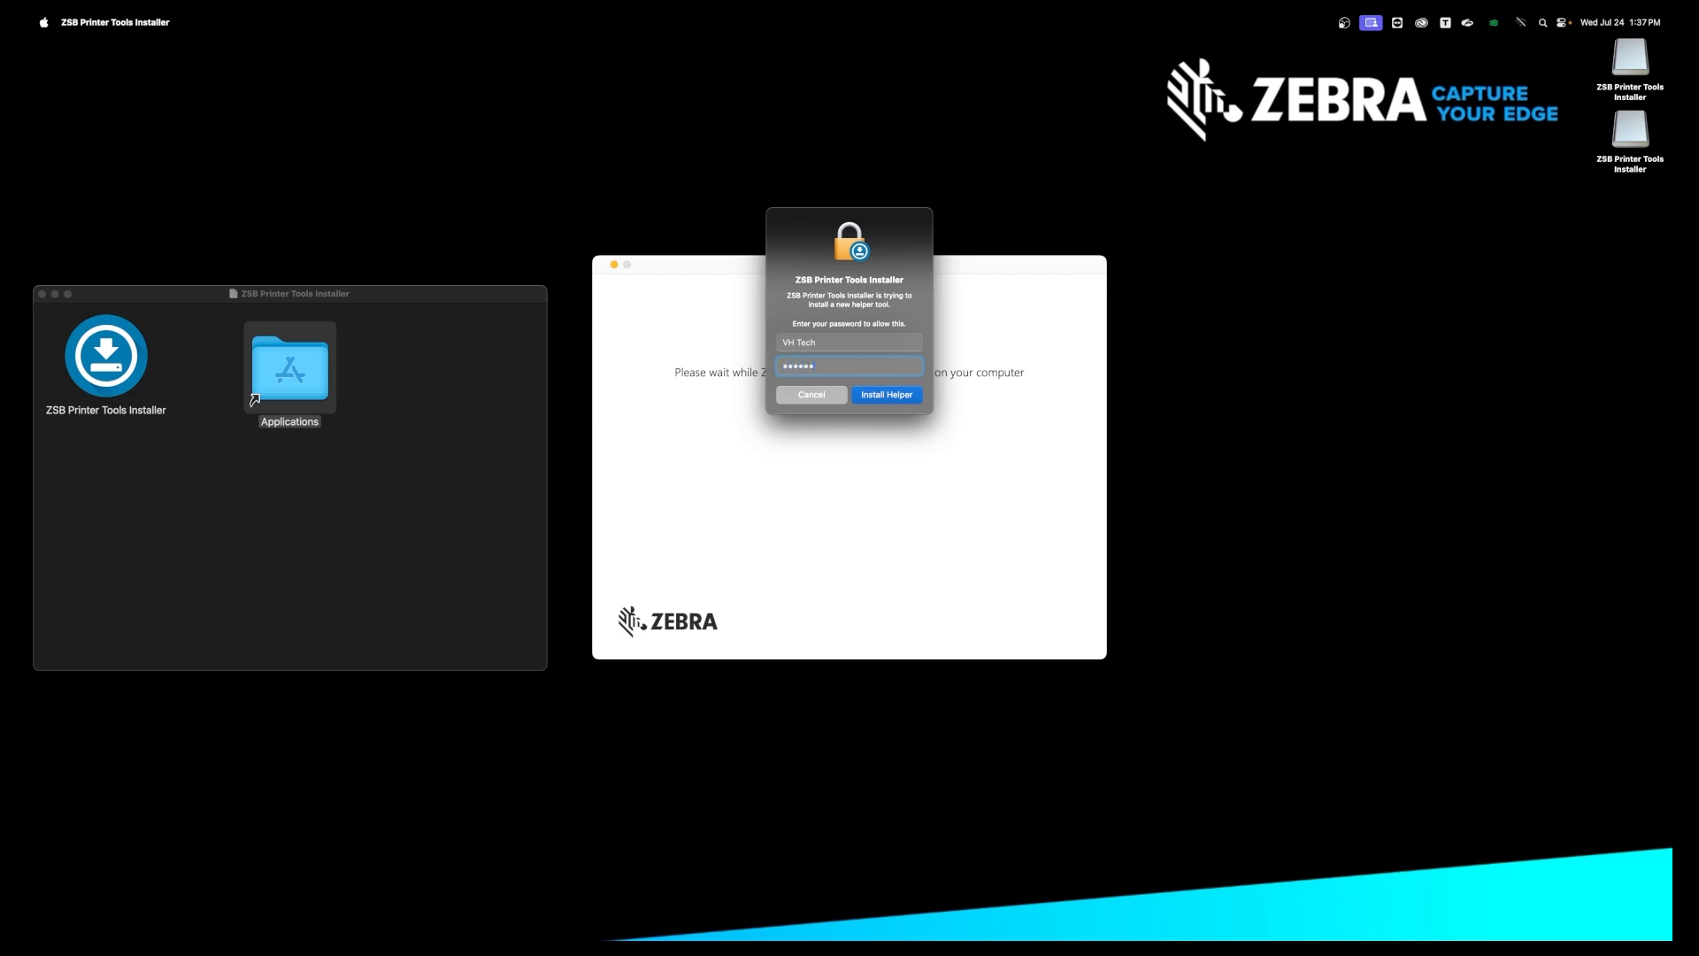
pyautogui.write('••••')
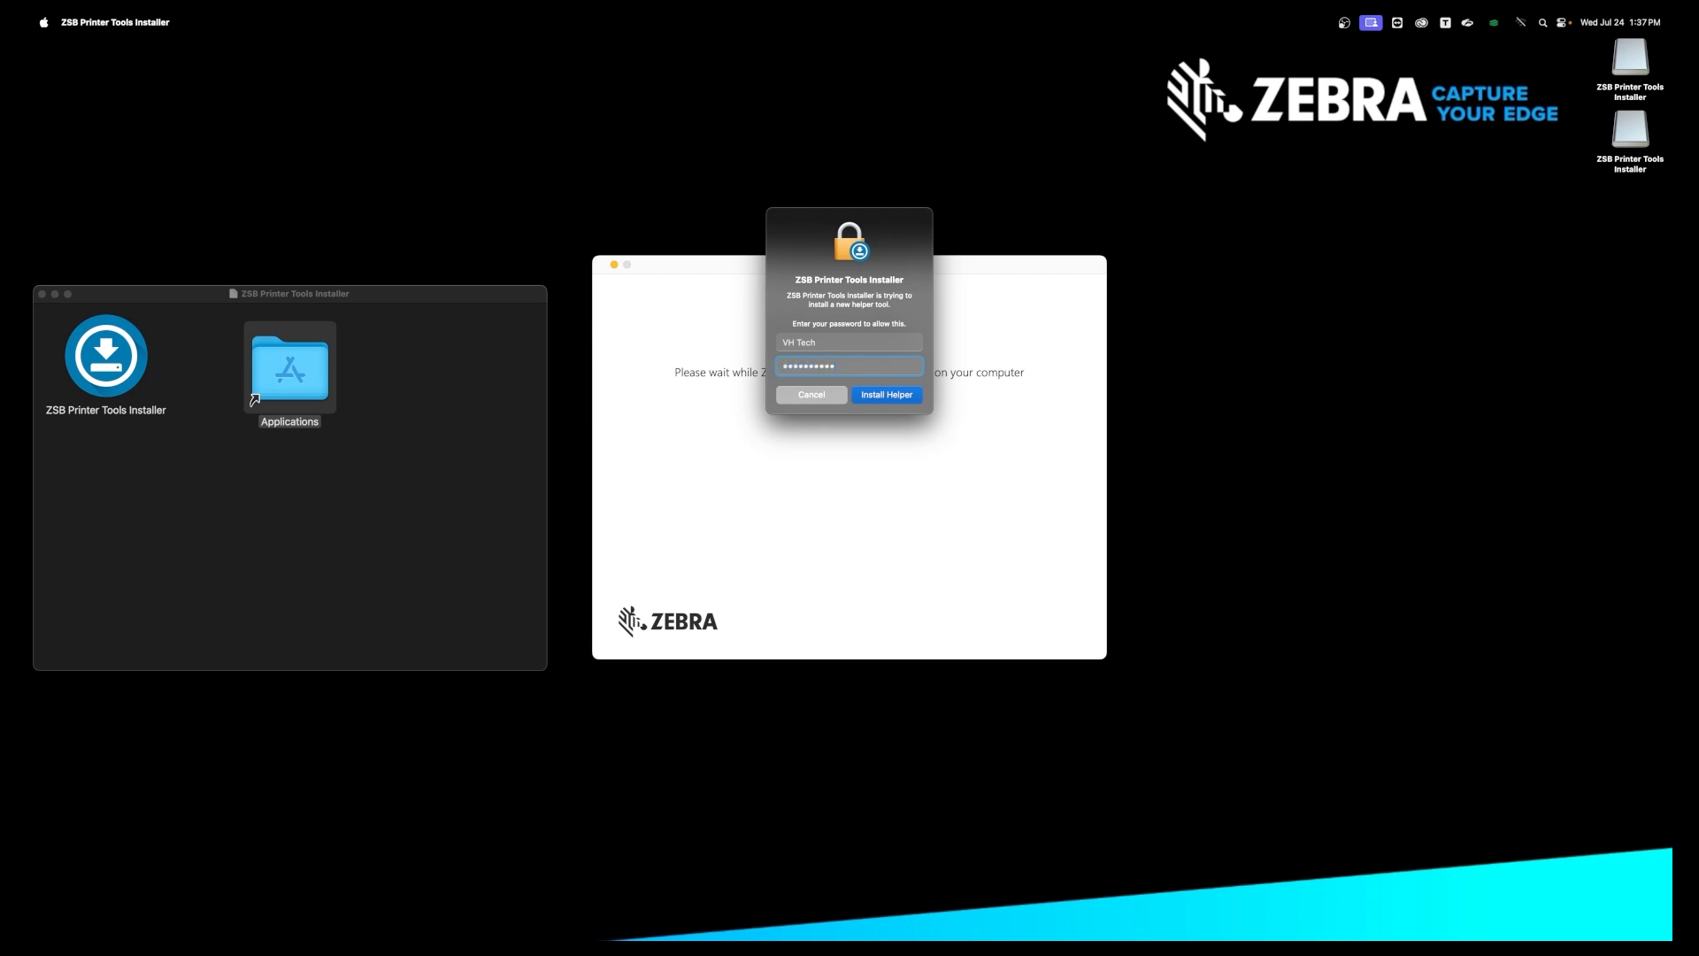
pyautogui.click(885, 393)
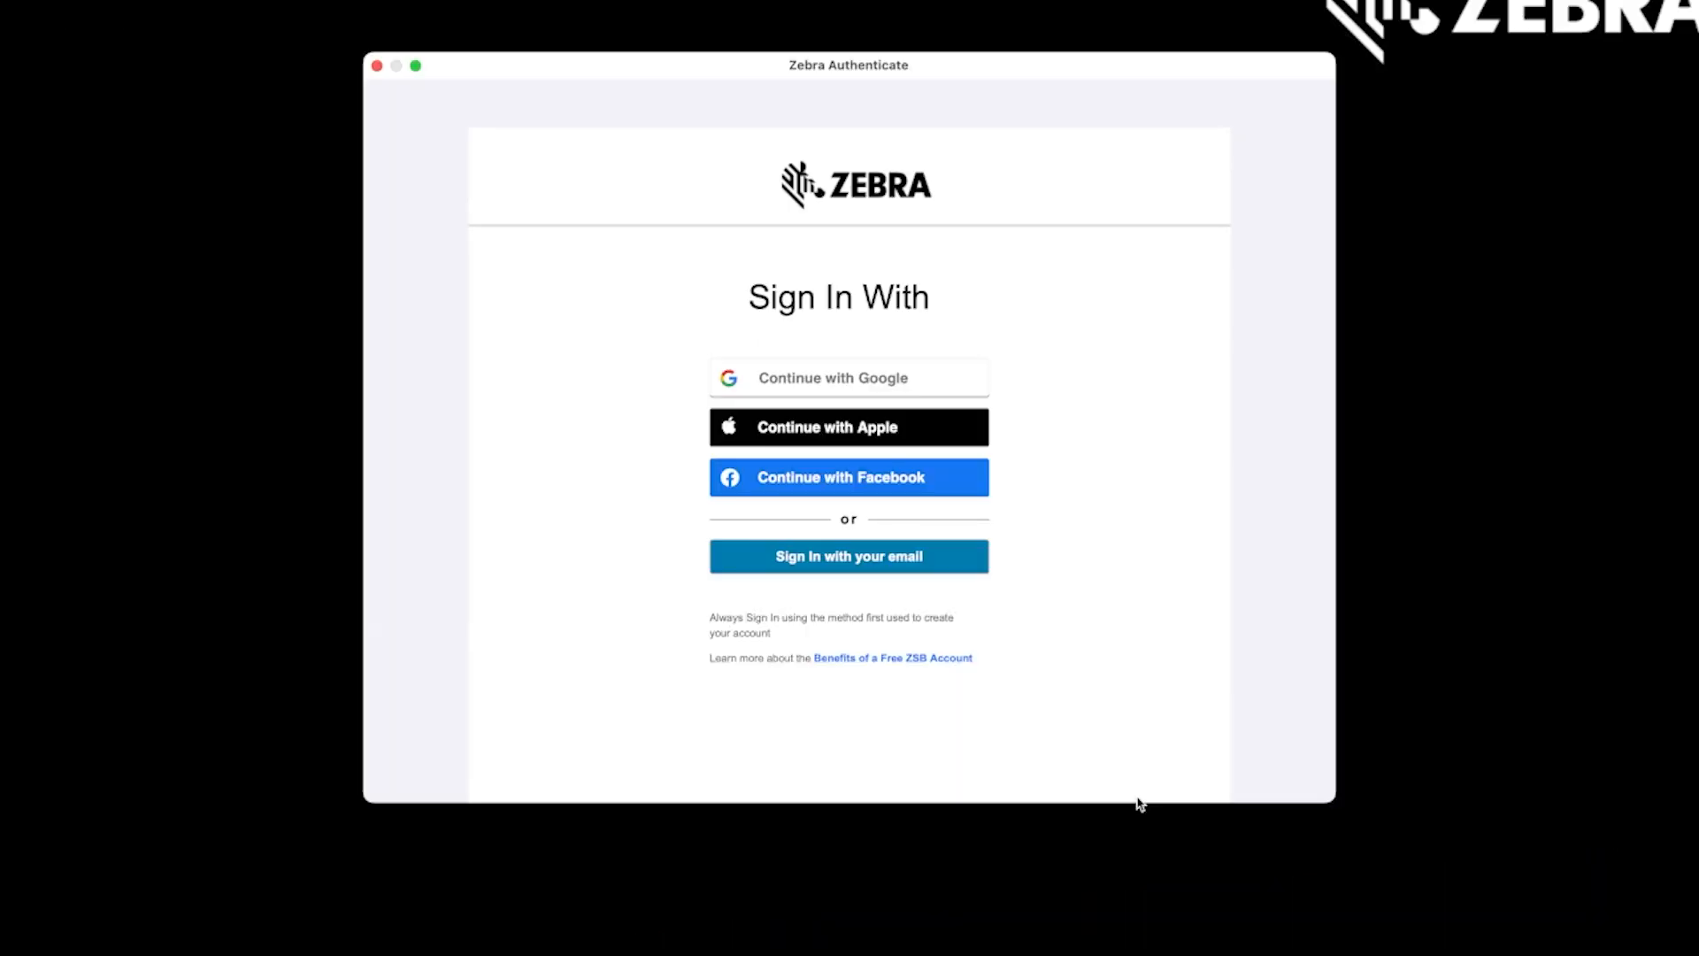
# - Sign in to the Zebra account by email with username and password
pyautogui.click(848, 556)
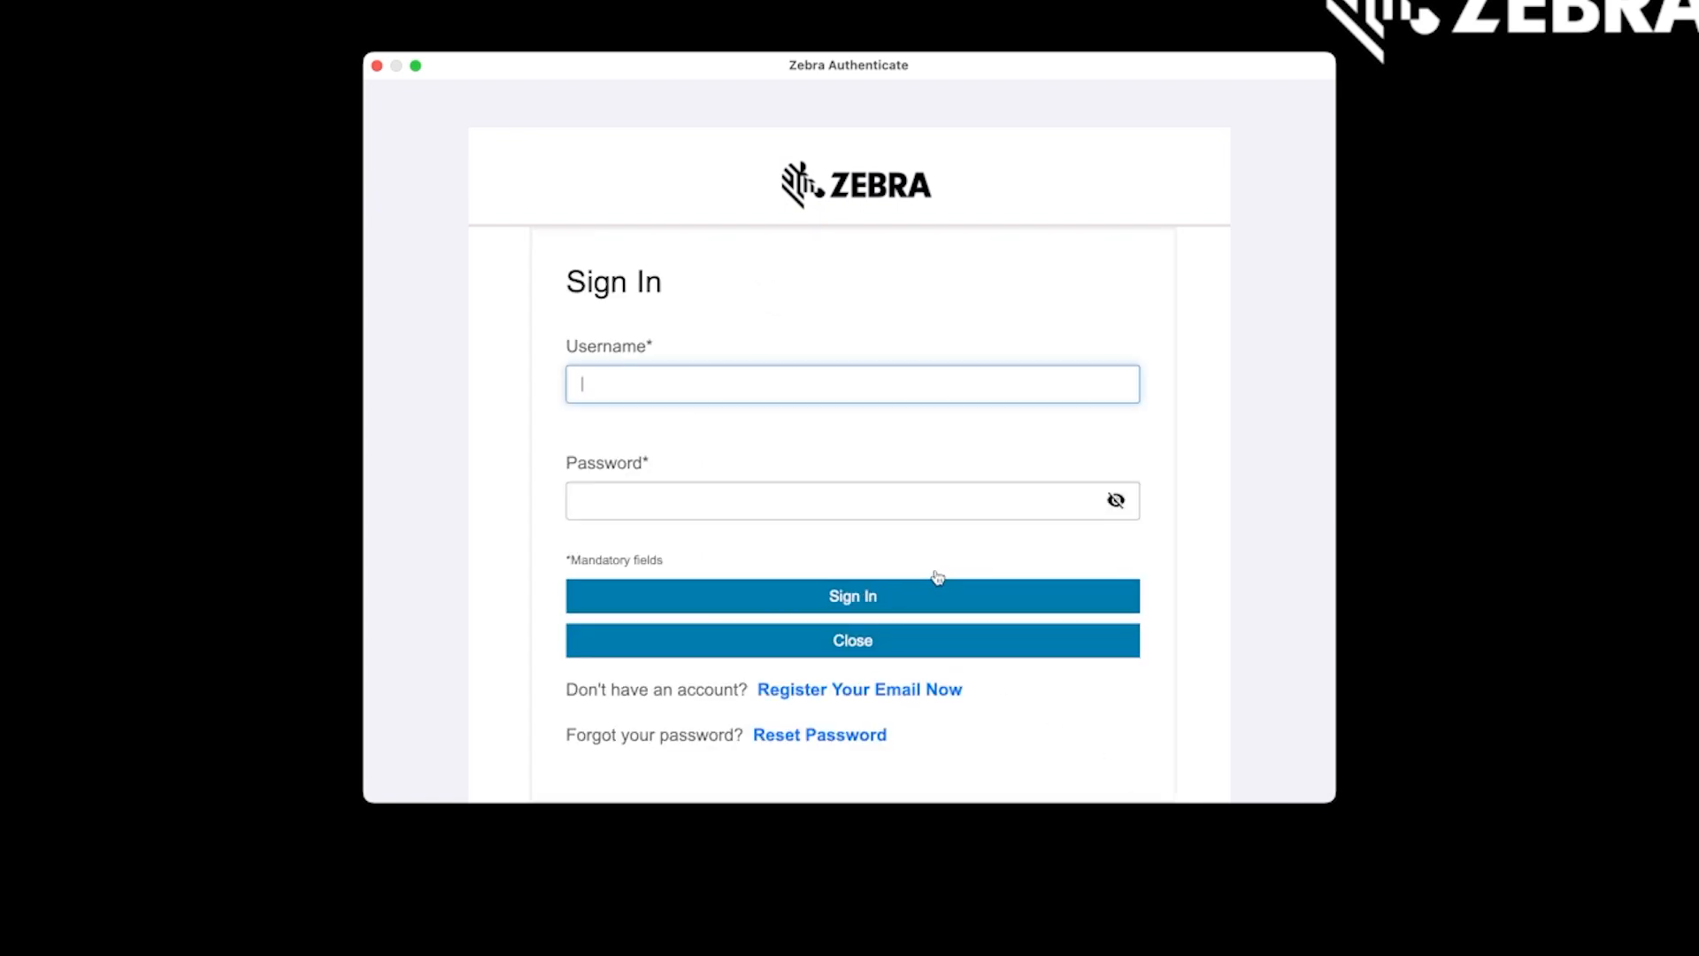
pyautogui.write('username')
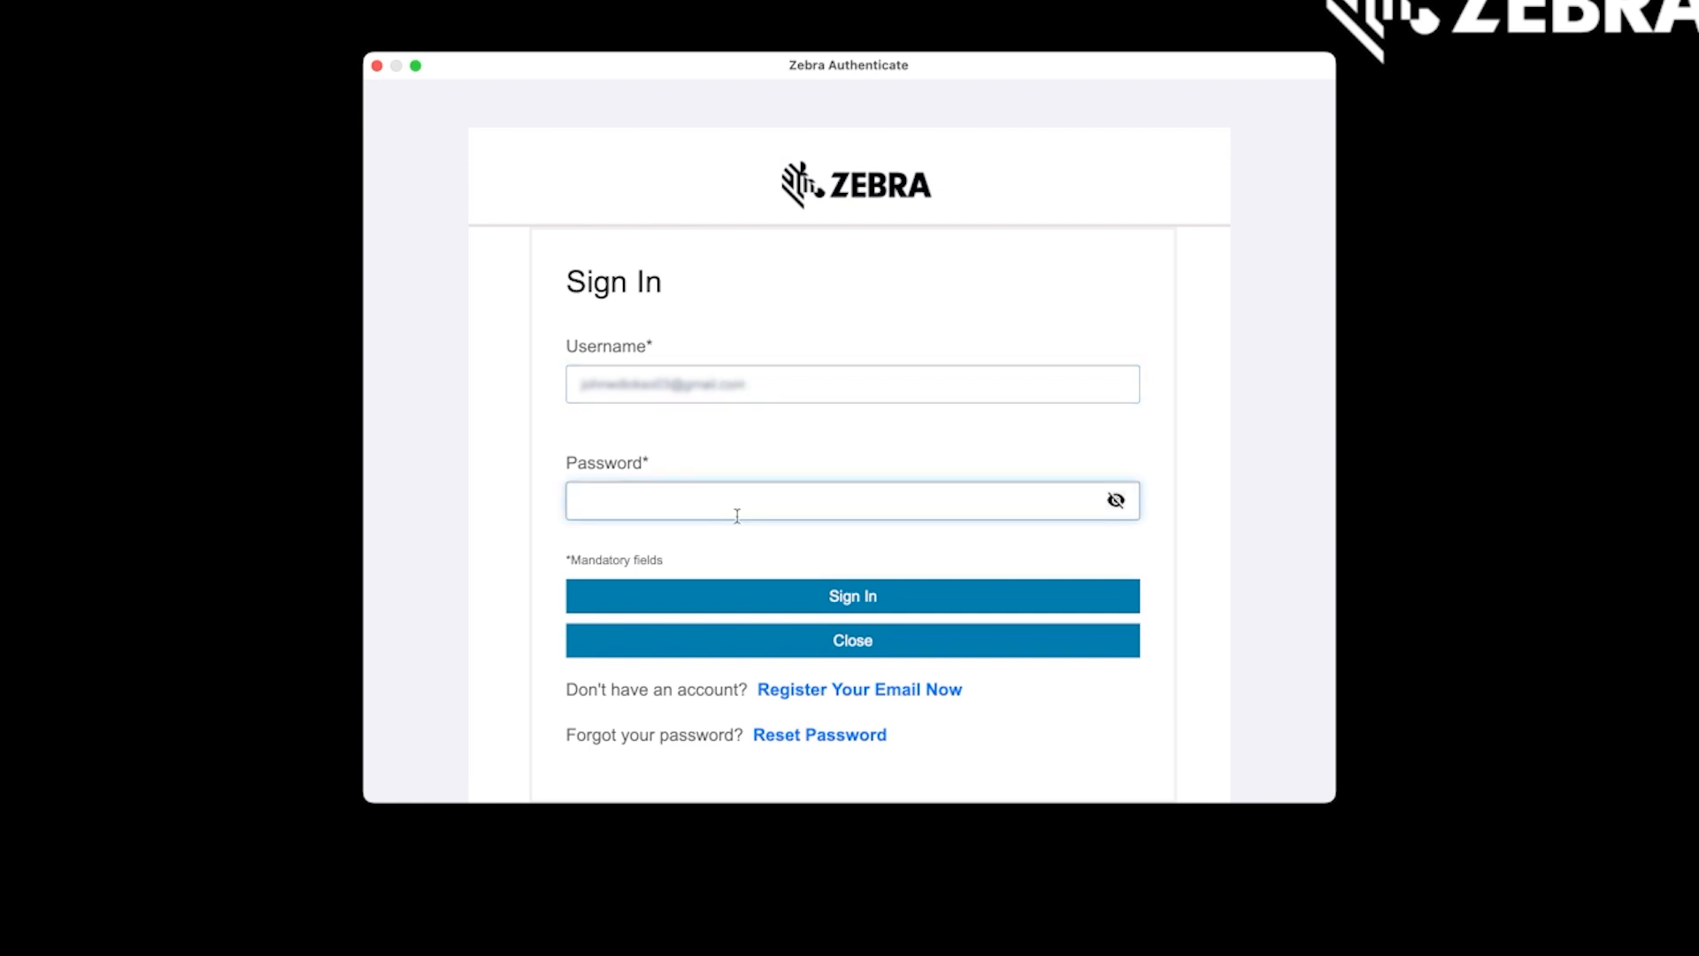
pyautogui.write('password')
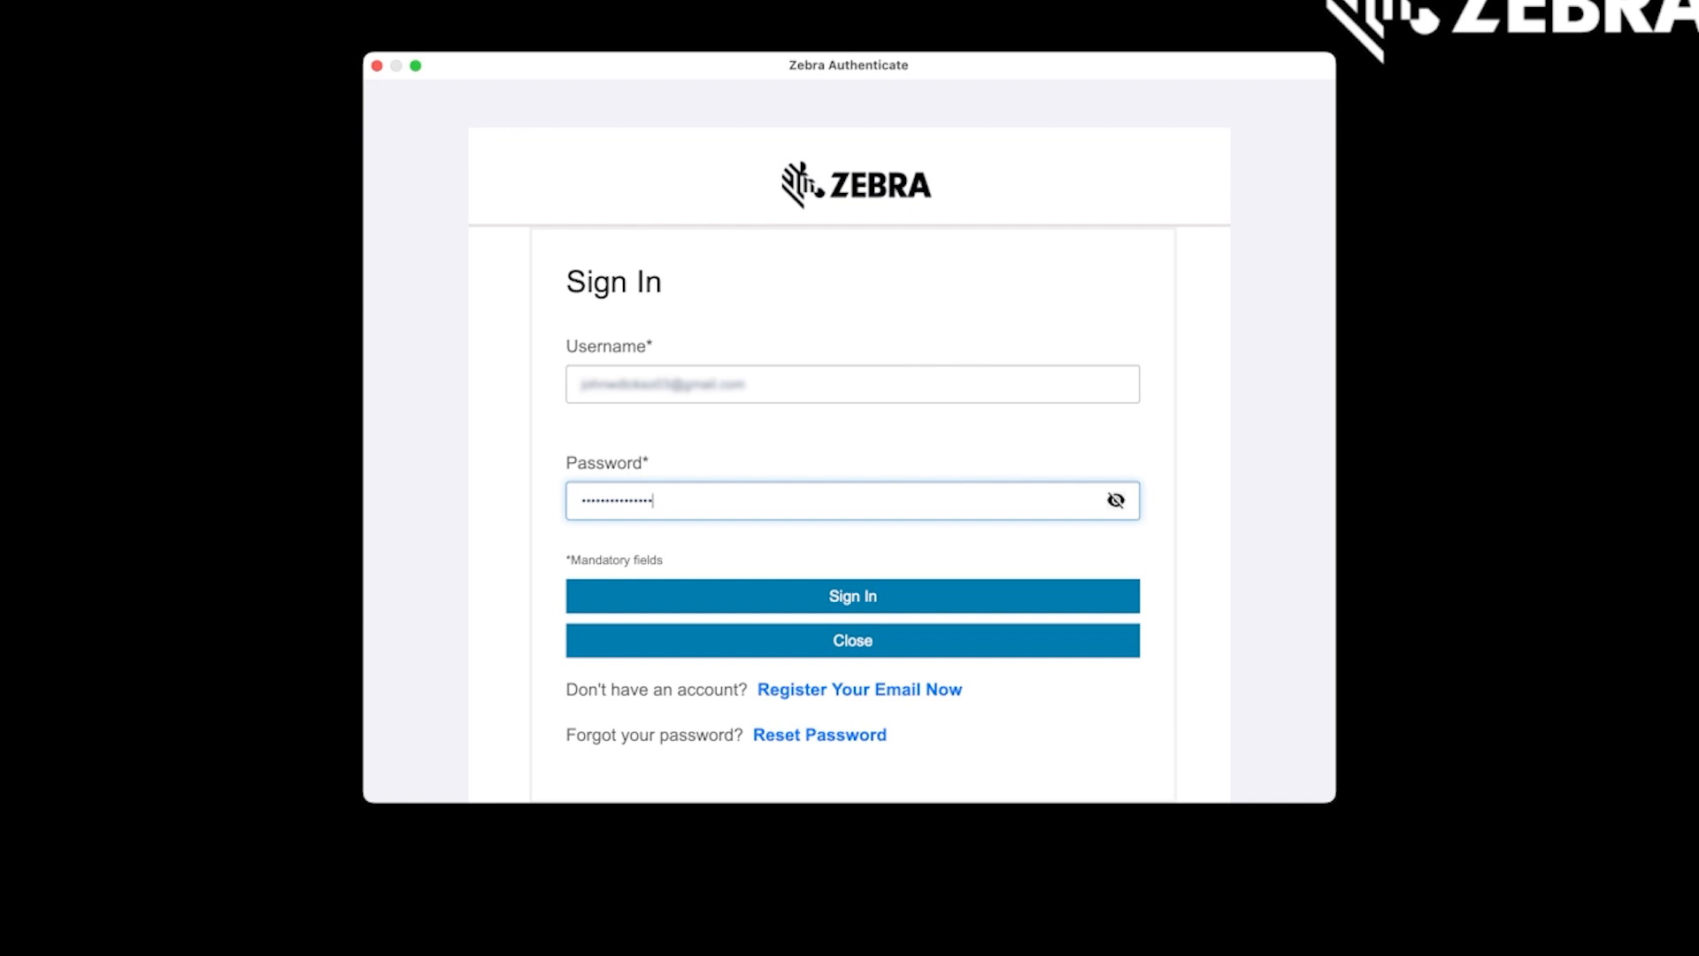
pyautogui.click(851, 595)
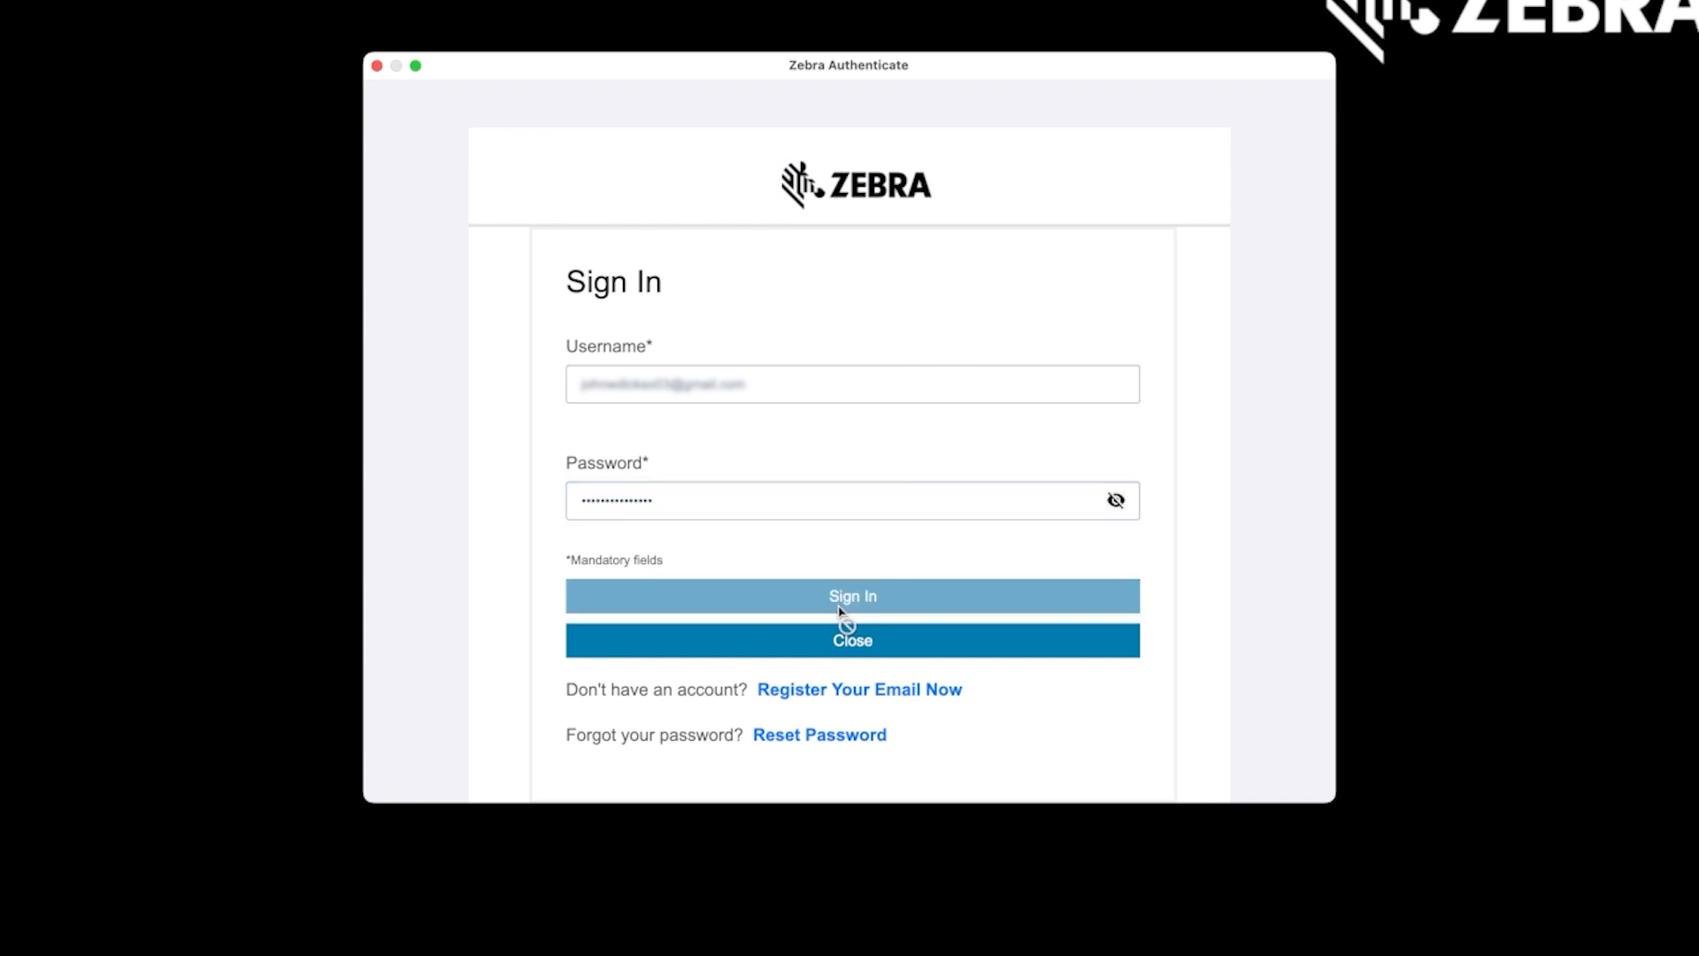
pyautogui.click(851, 595)
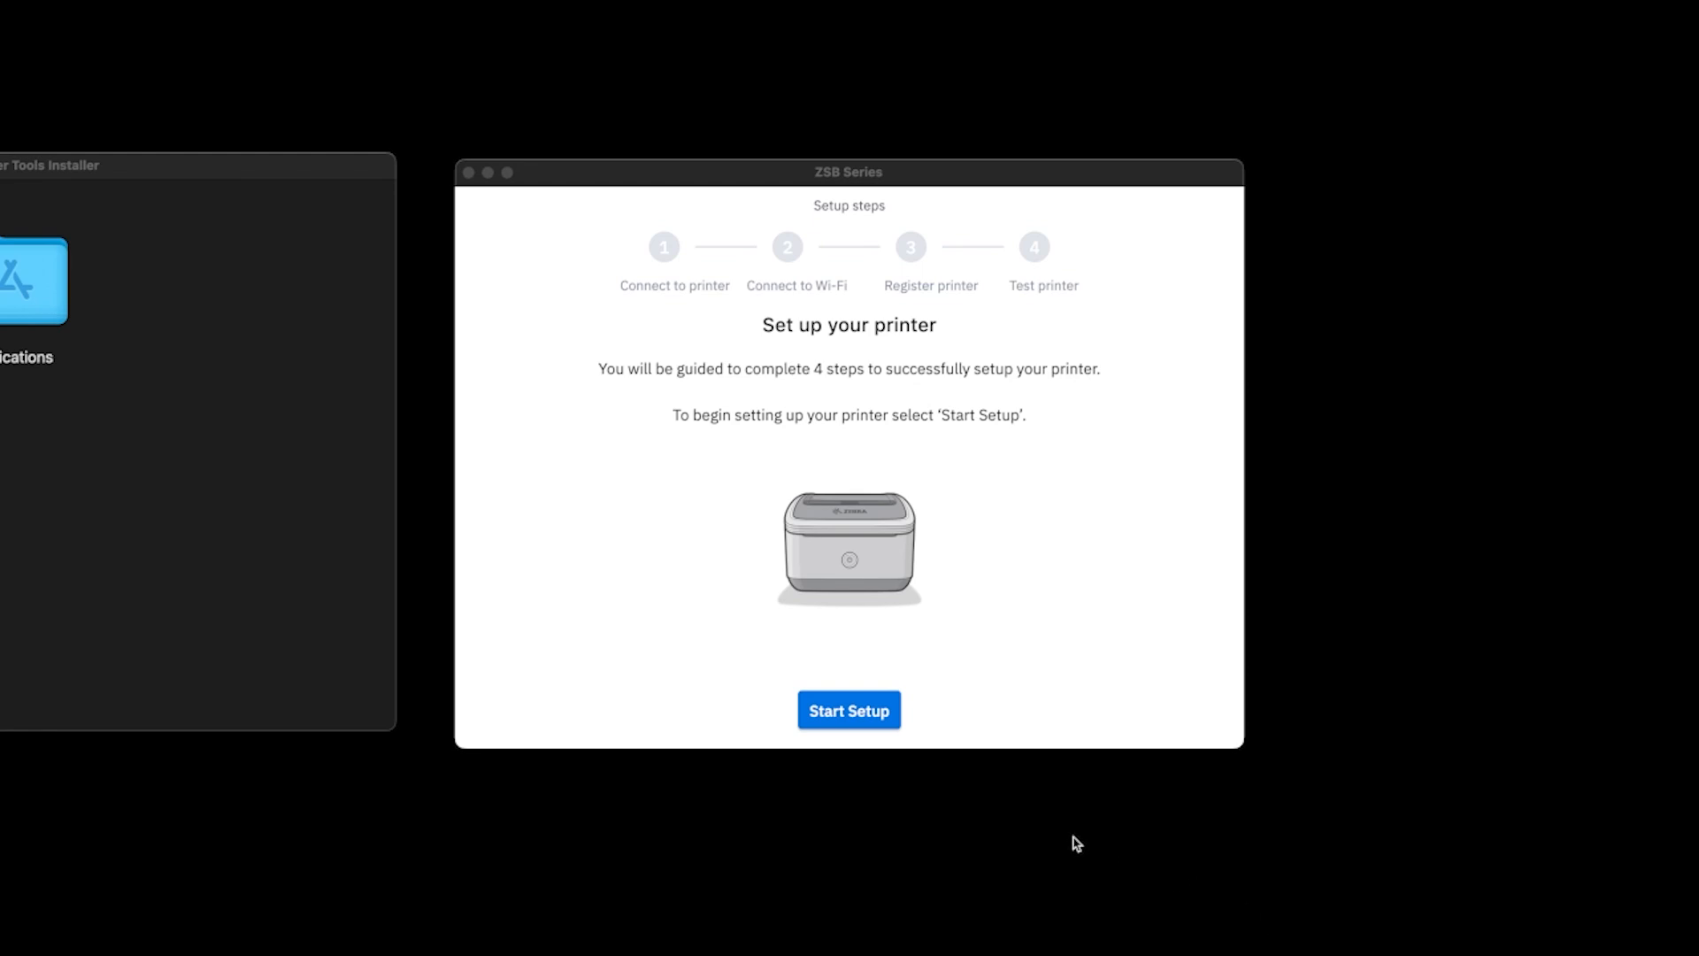
# - Start setup, select the ZSB-DP12 printer 9C140D and accept its Bluetooth pairing request
pyautogui.click(848, 710)
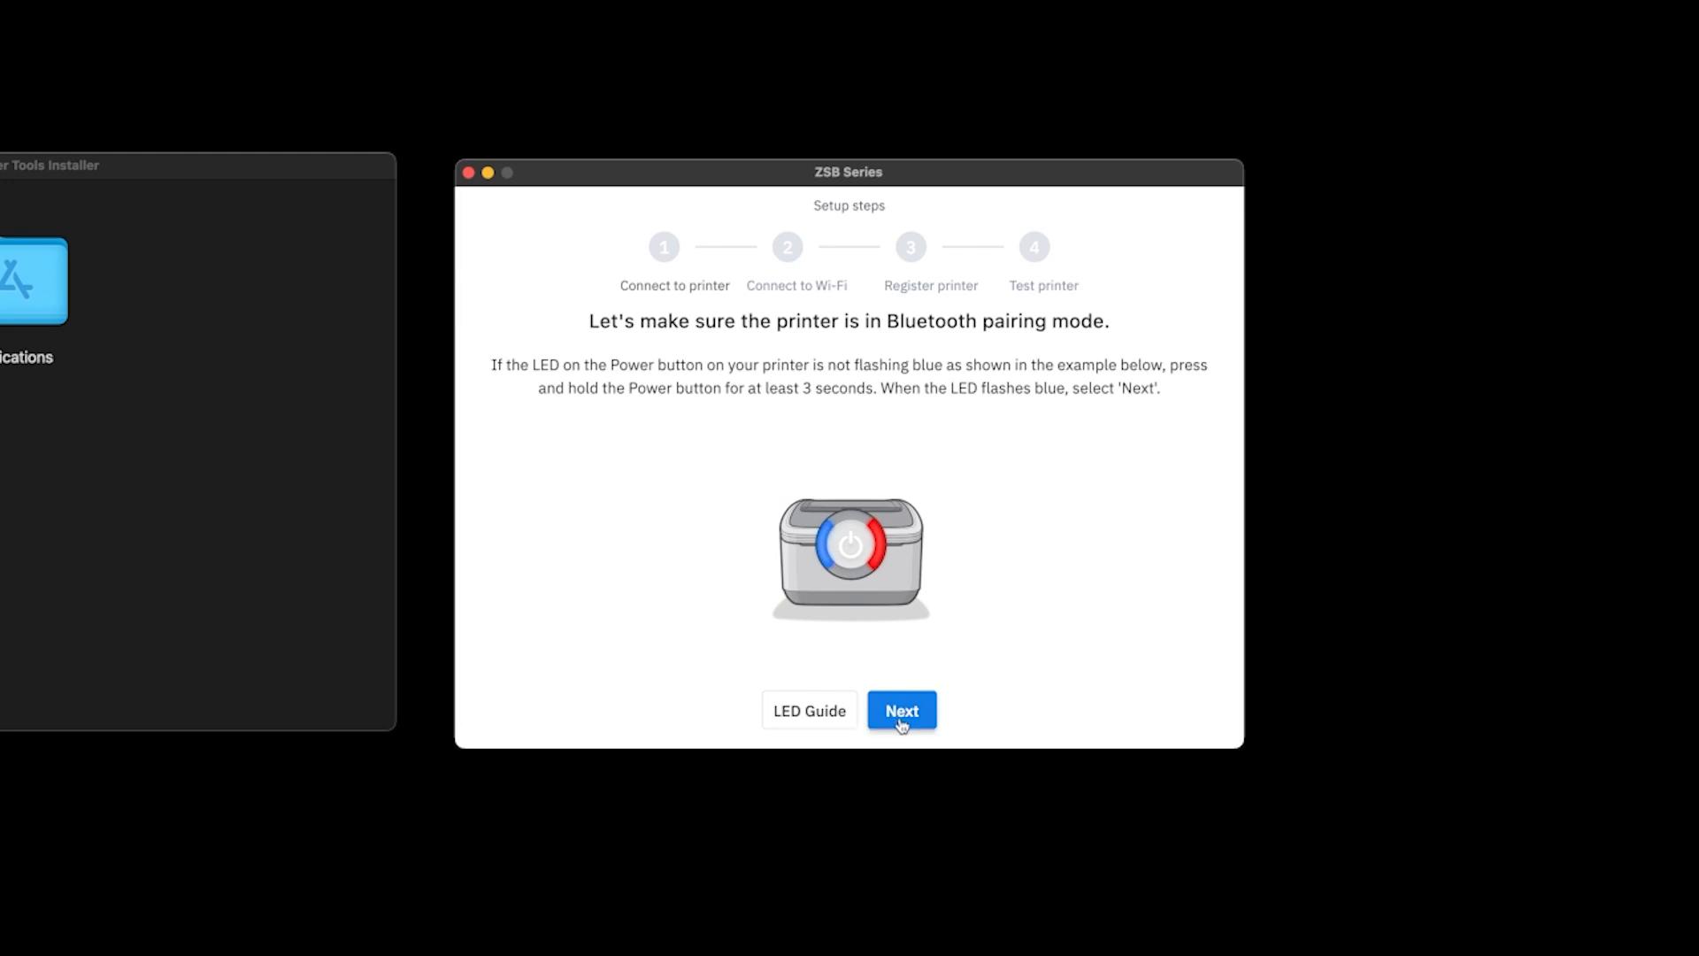
pyautogui.click(901, 710)
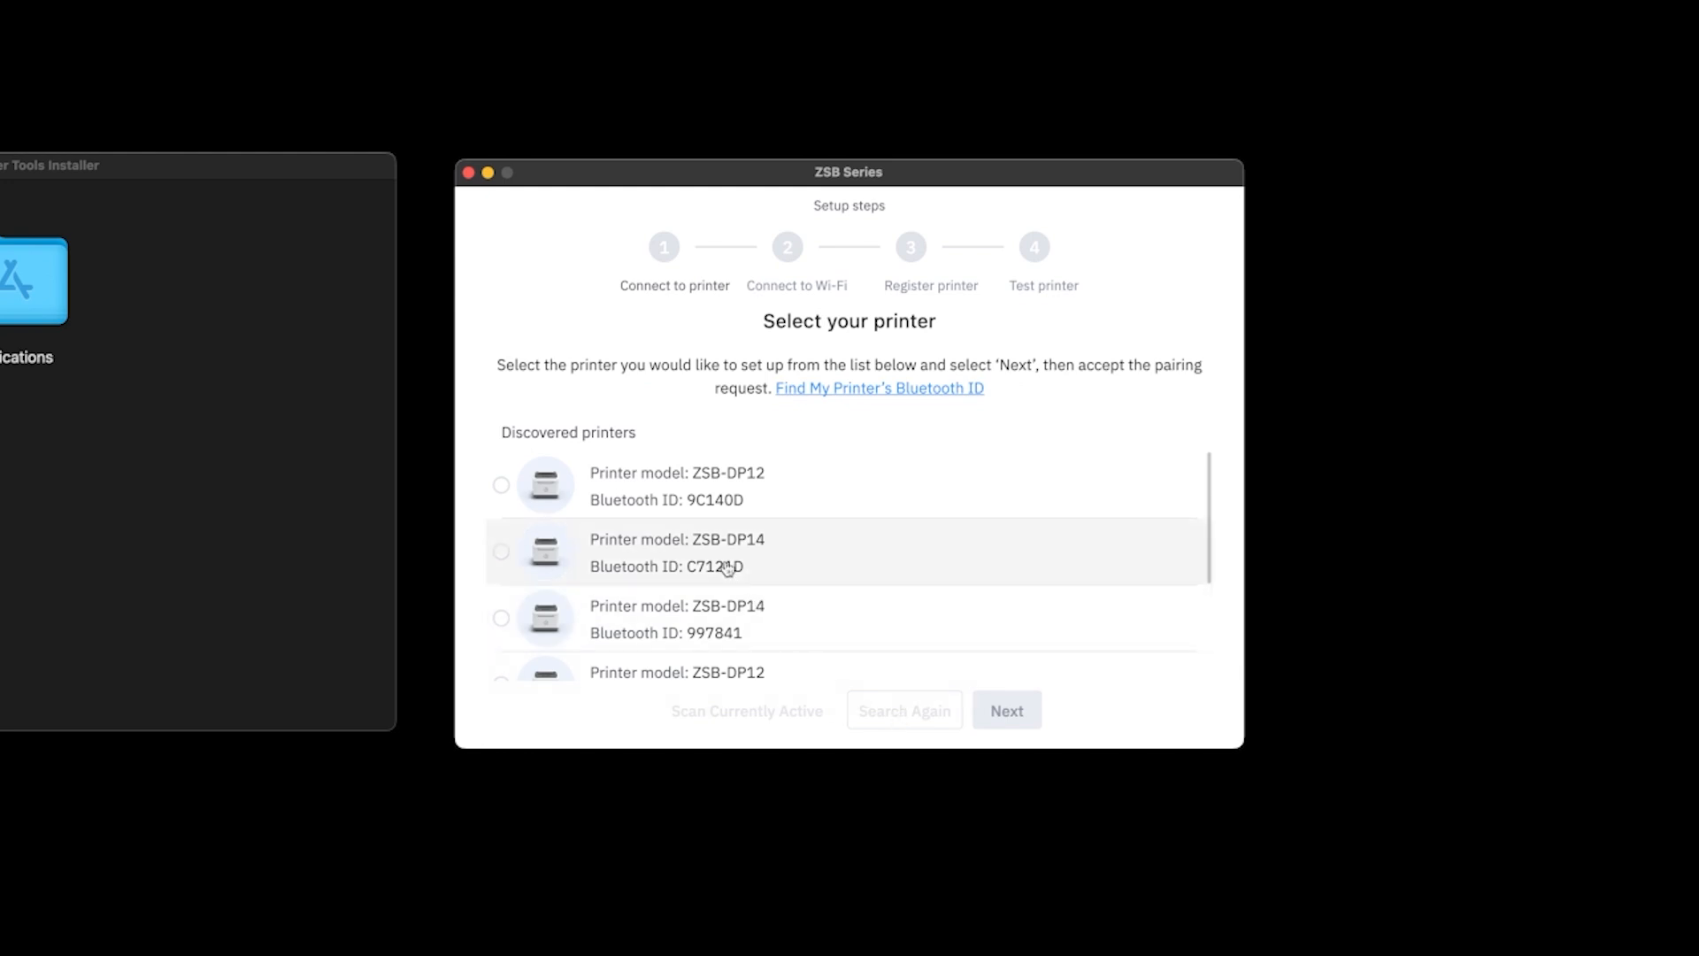
pyautogui.click(501, 484)
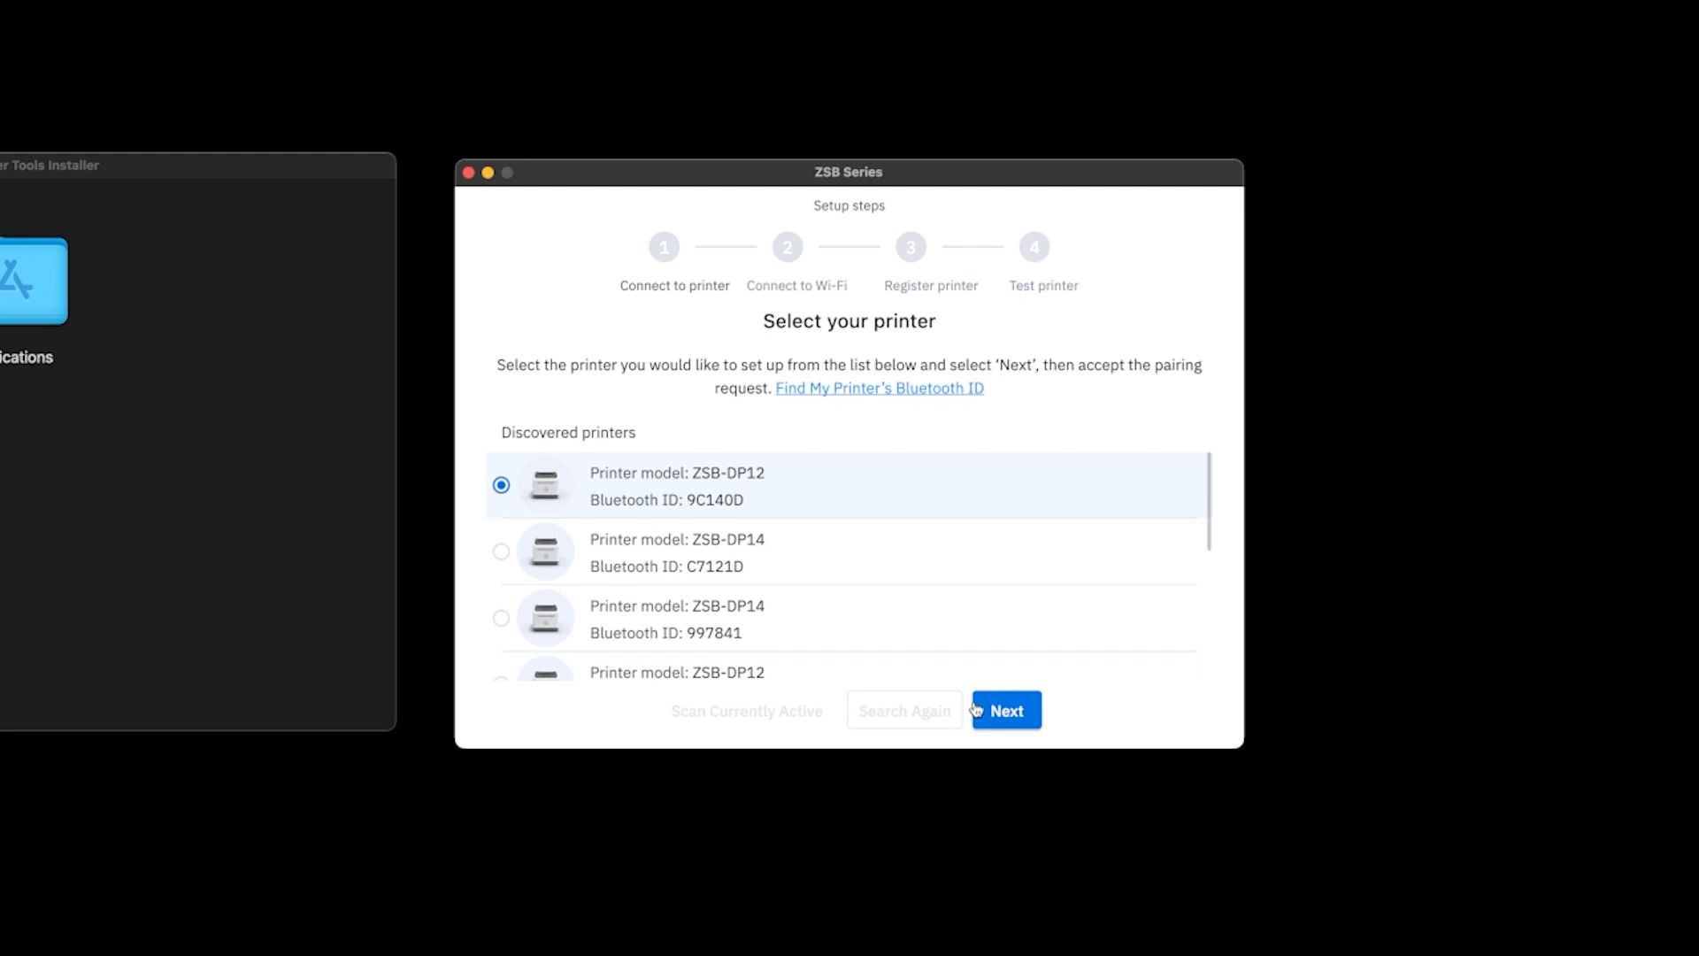
pyautogui.click(1005, 710)
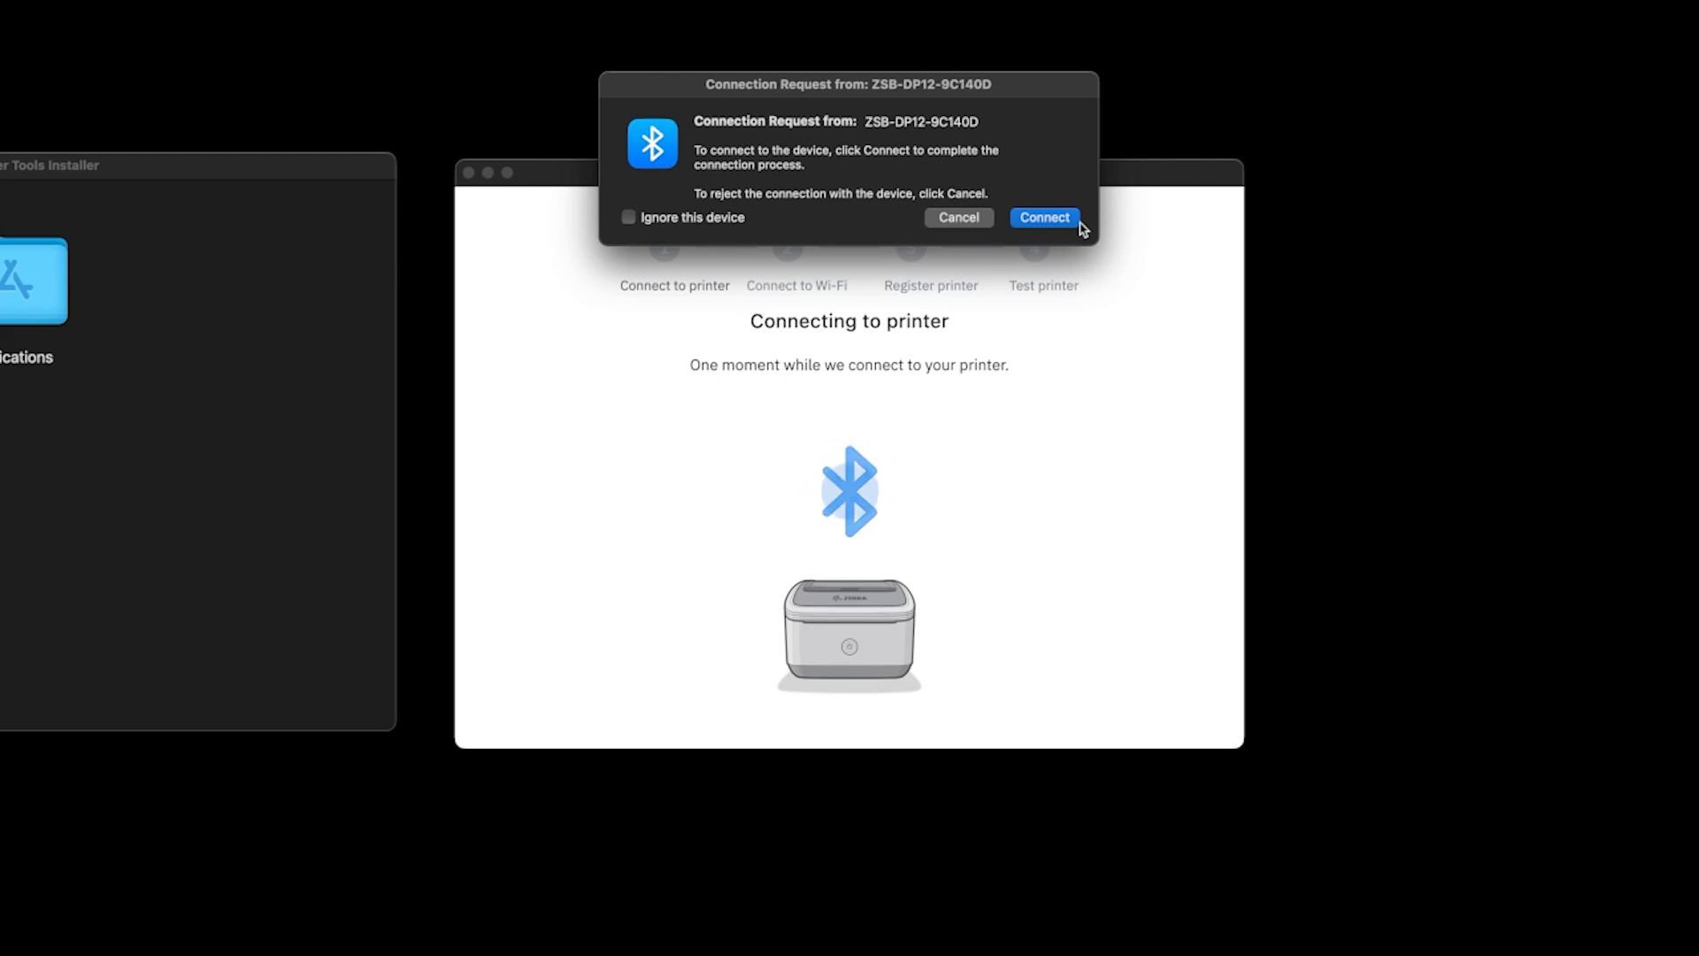
pyautogui.click(1044, 218)
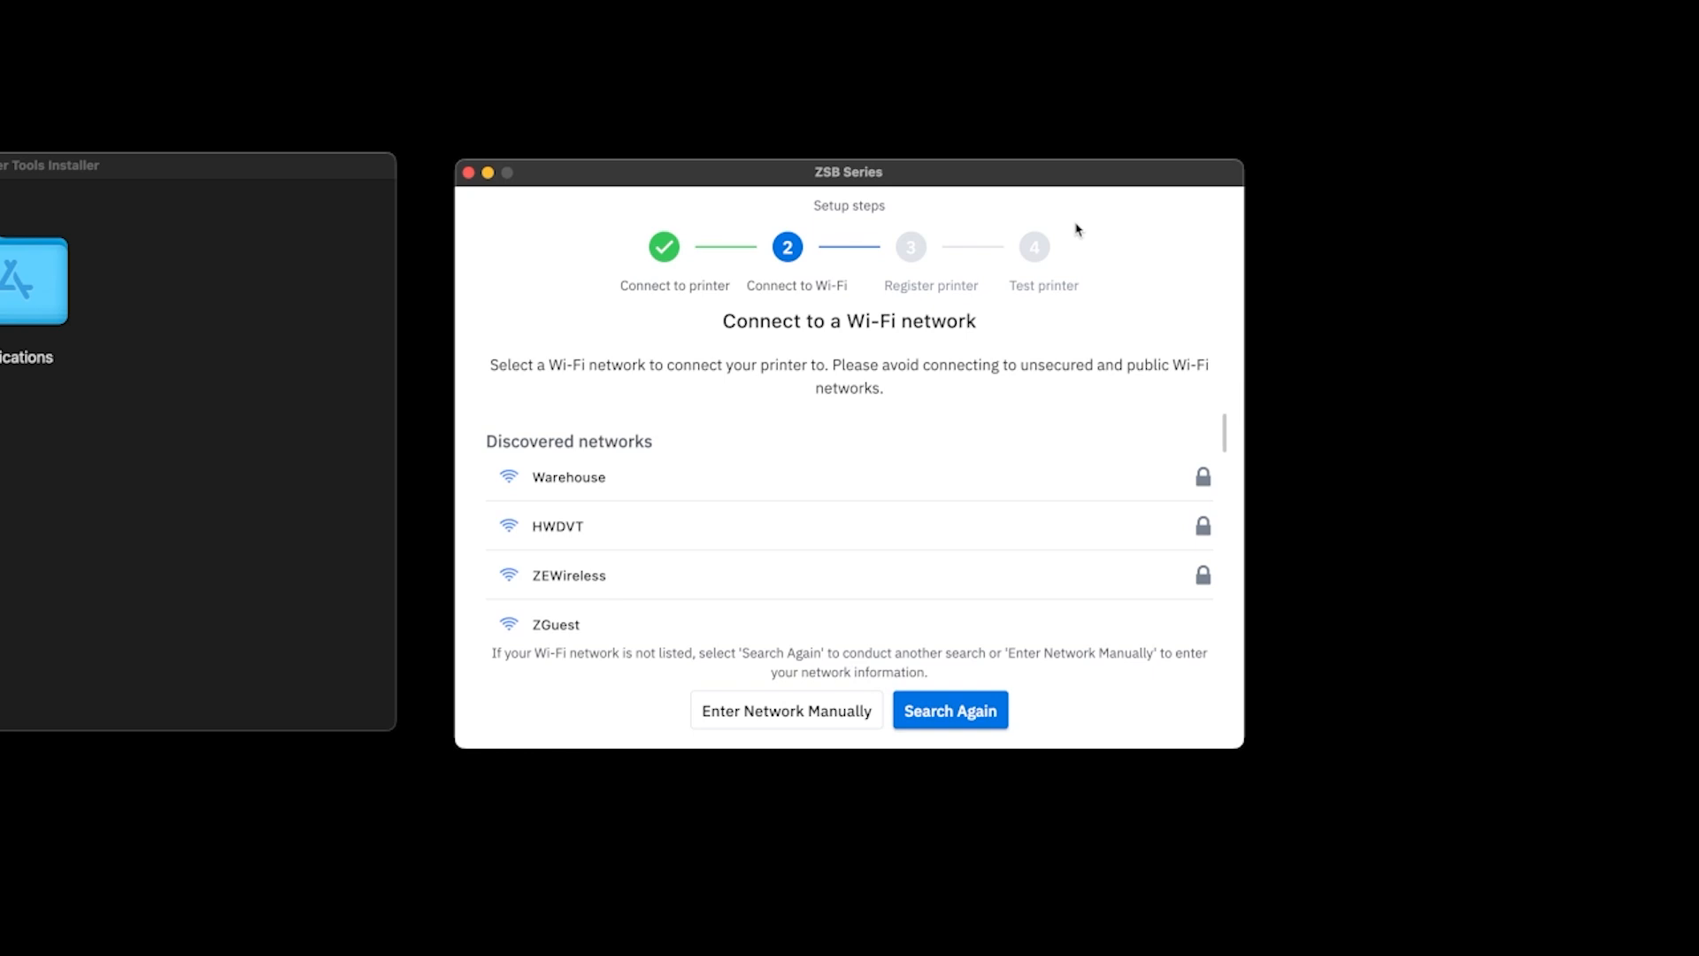
pyautogui.moveTo(1017, 286)
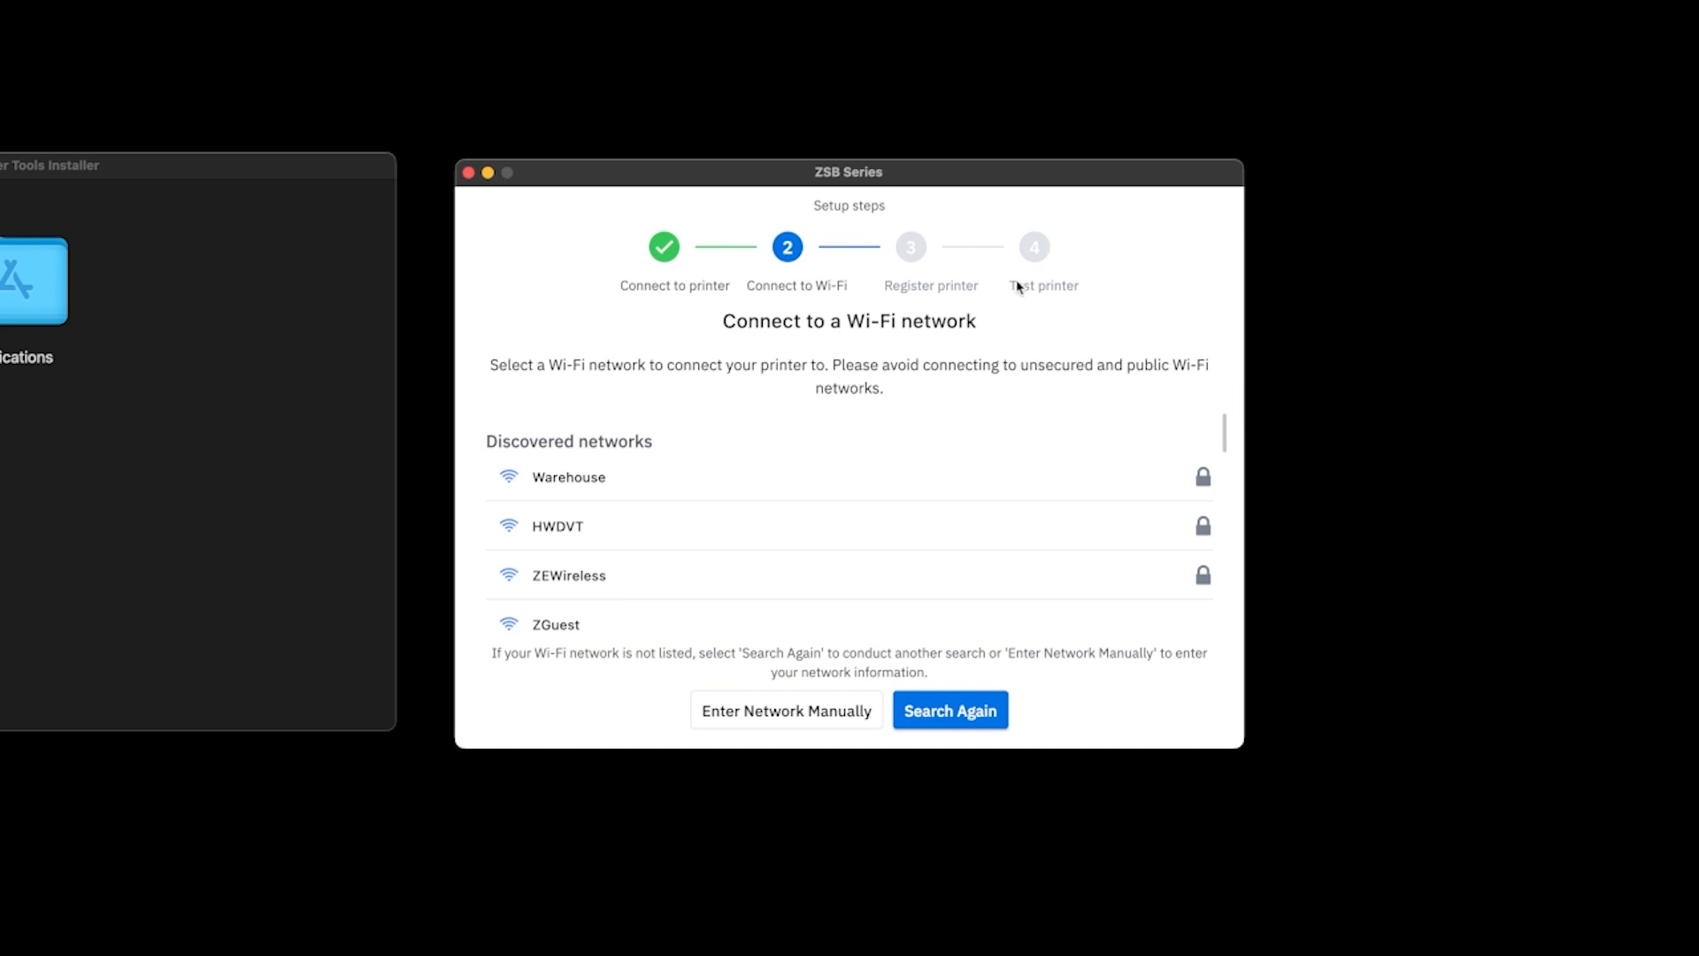
# - Connect the printer to the Warehouse Wi-Fi network with its password
pyautogui.click(568, 477)
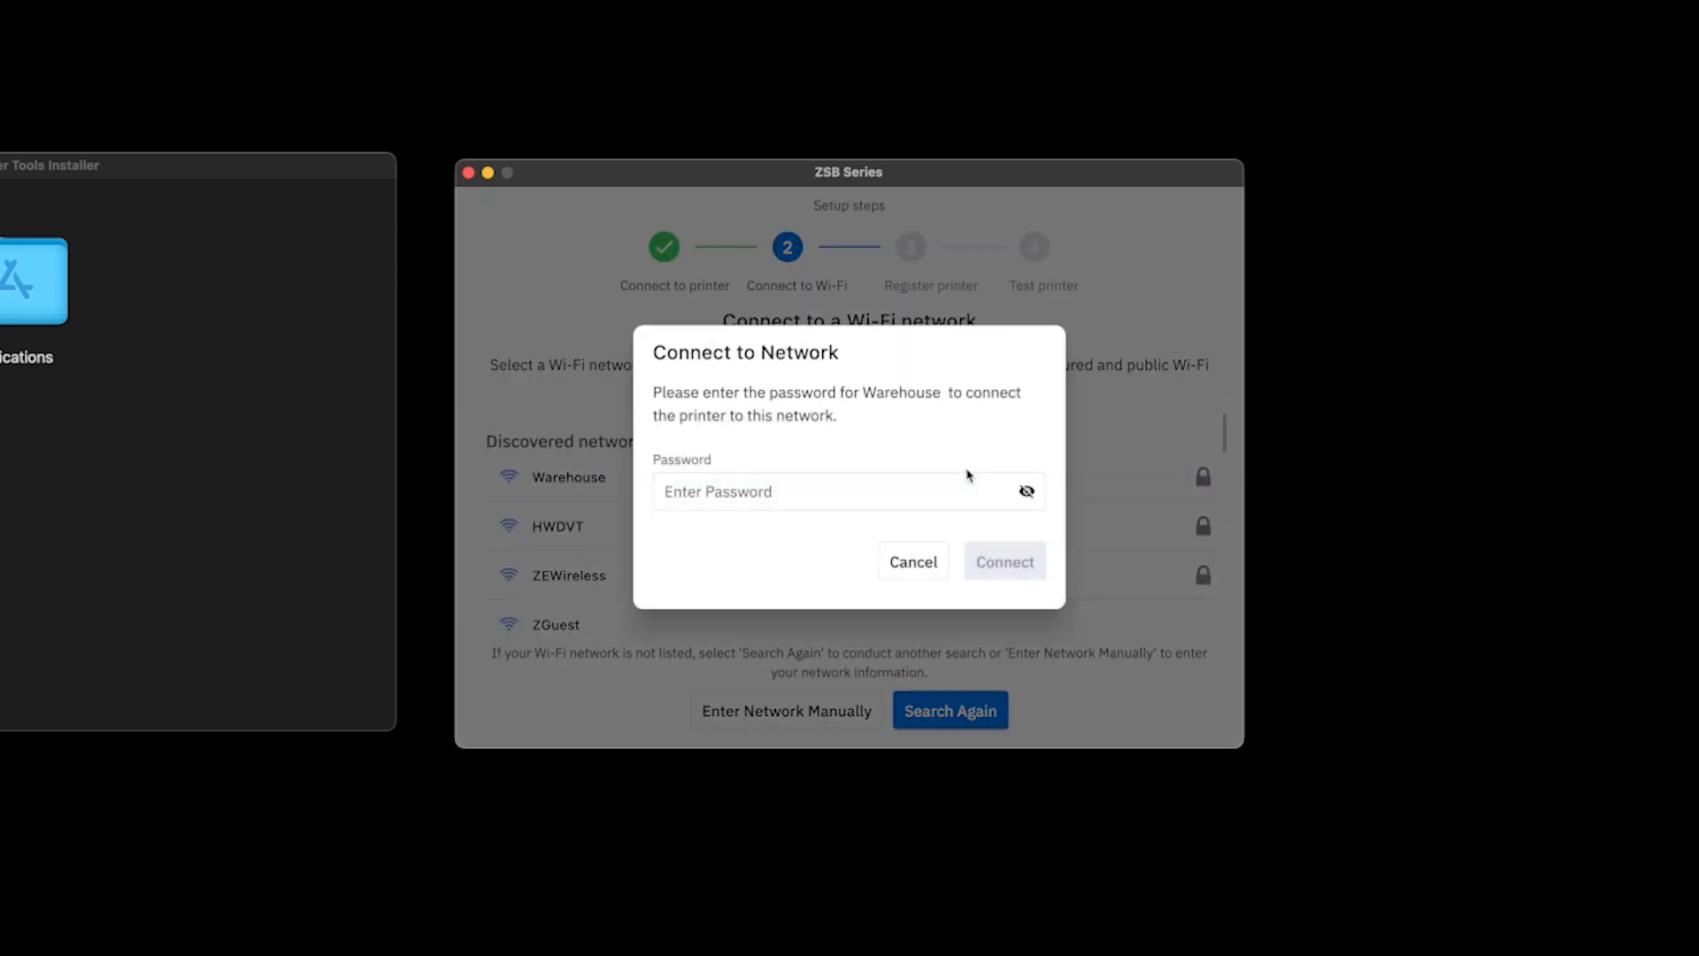
pyautogui.click(845, 491)
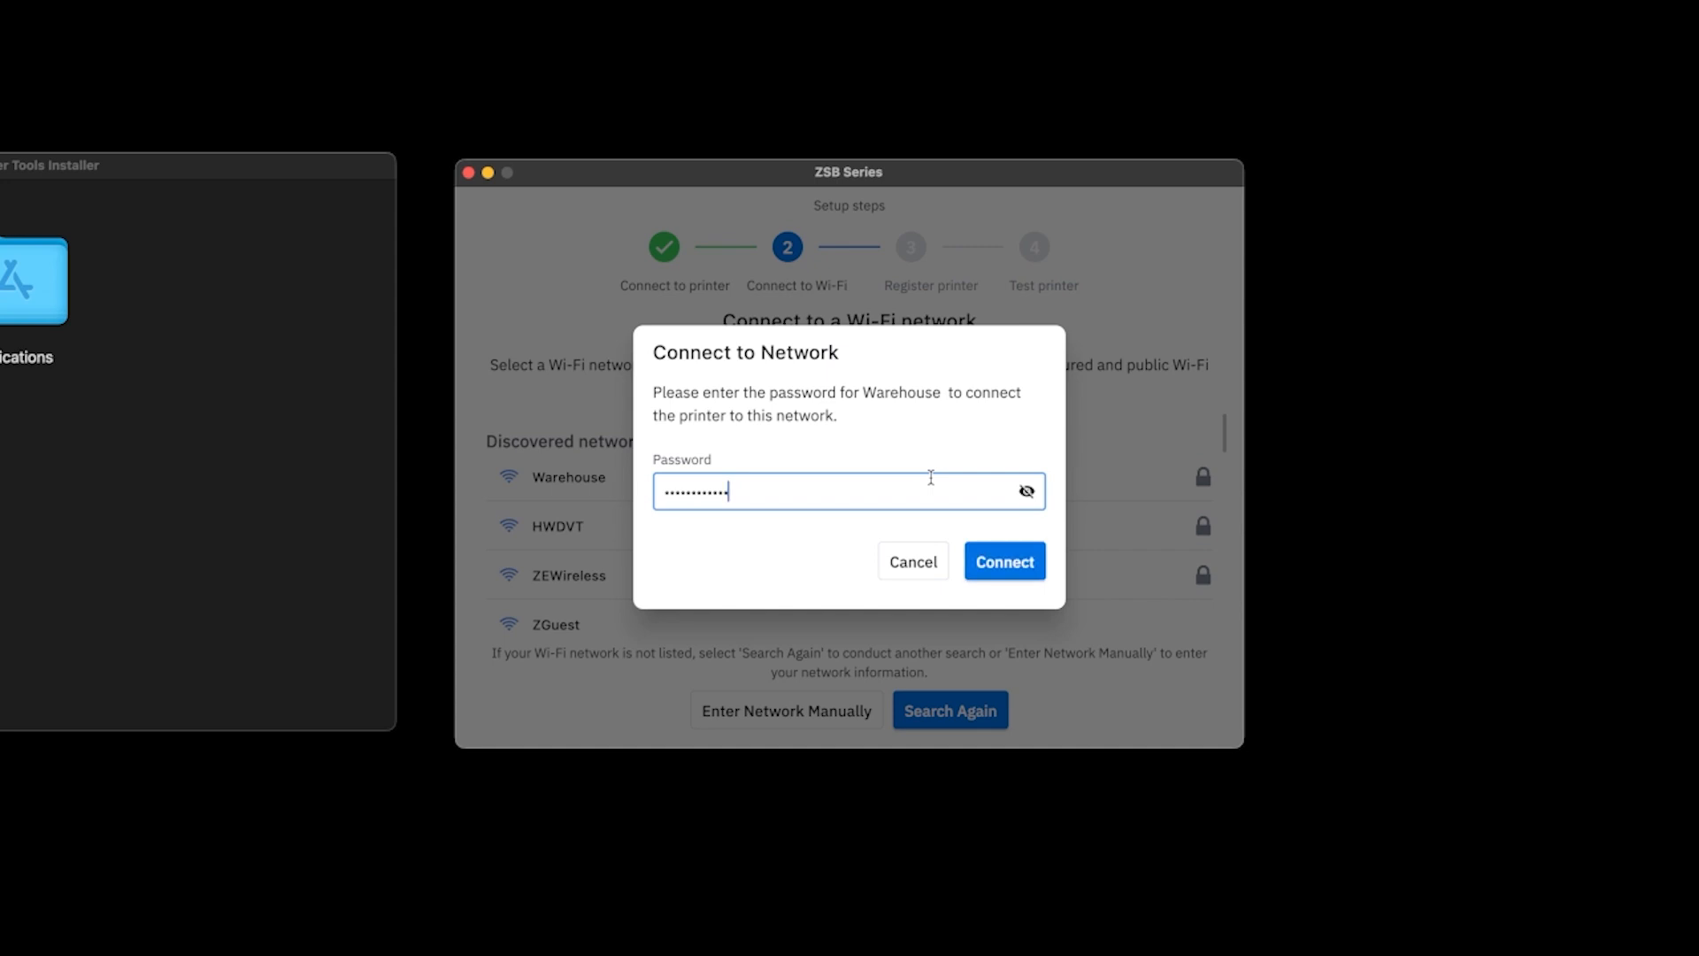
pyautogui.click(1002, 560)
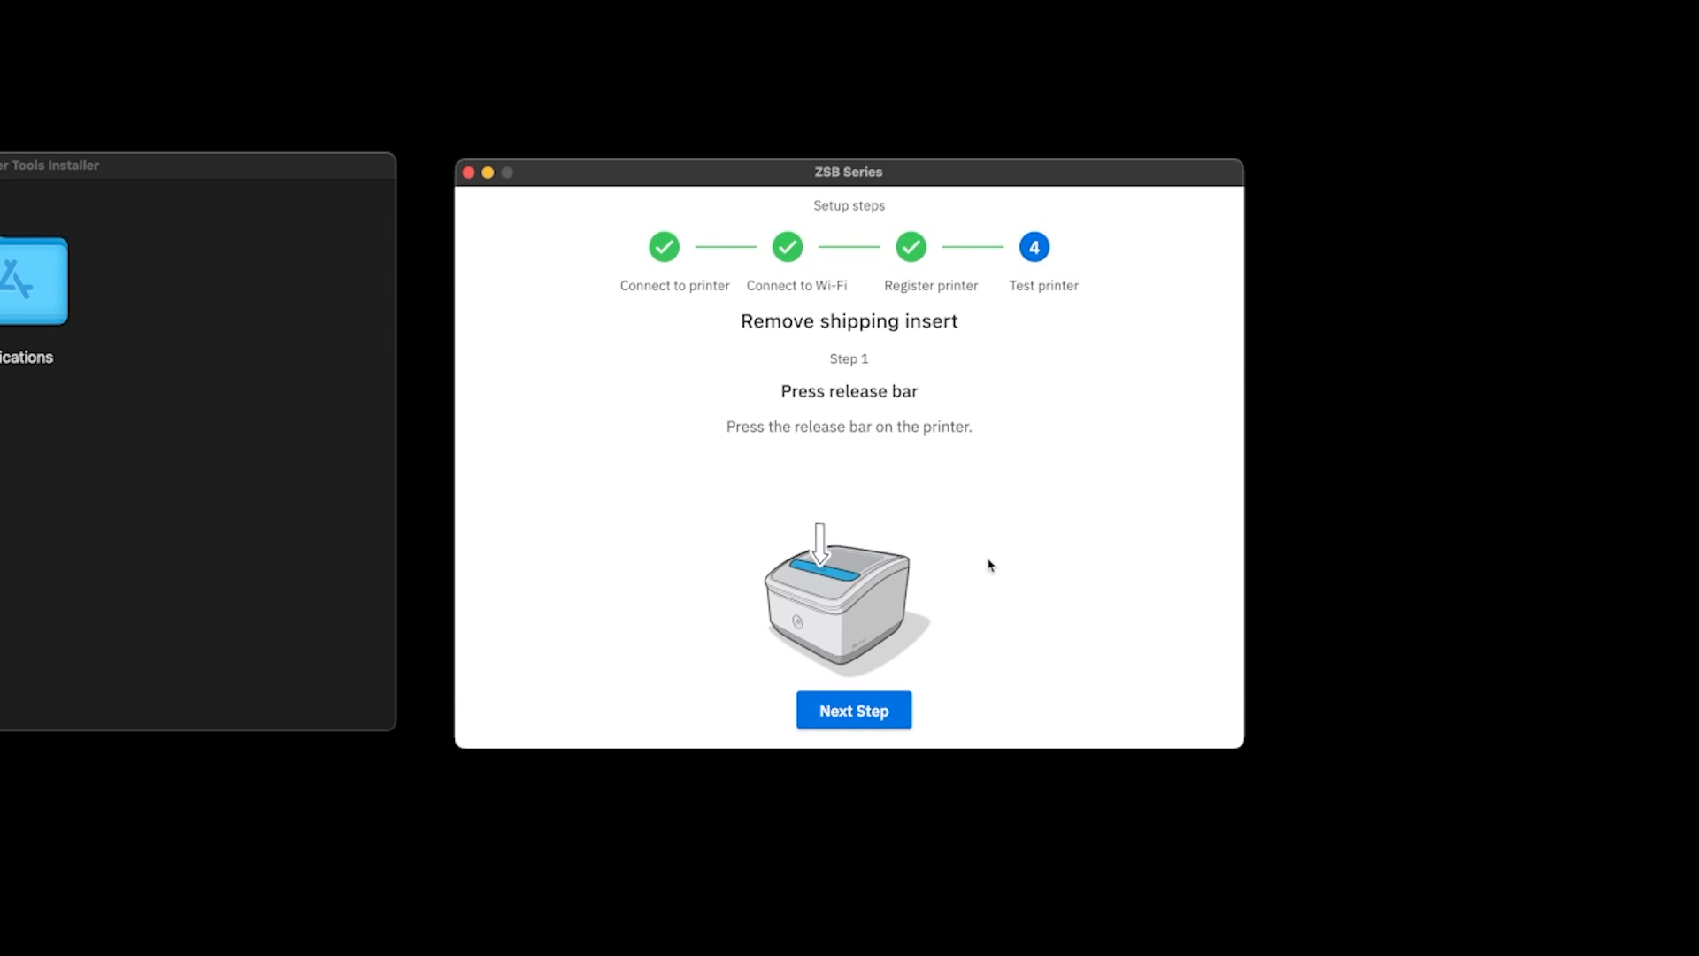
pyautogui.moveTo(956, 594)
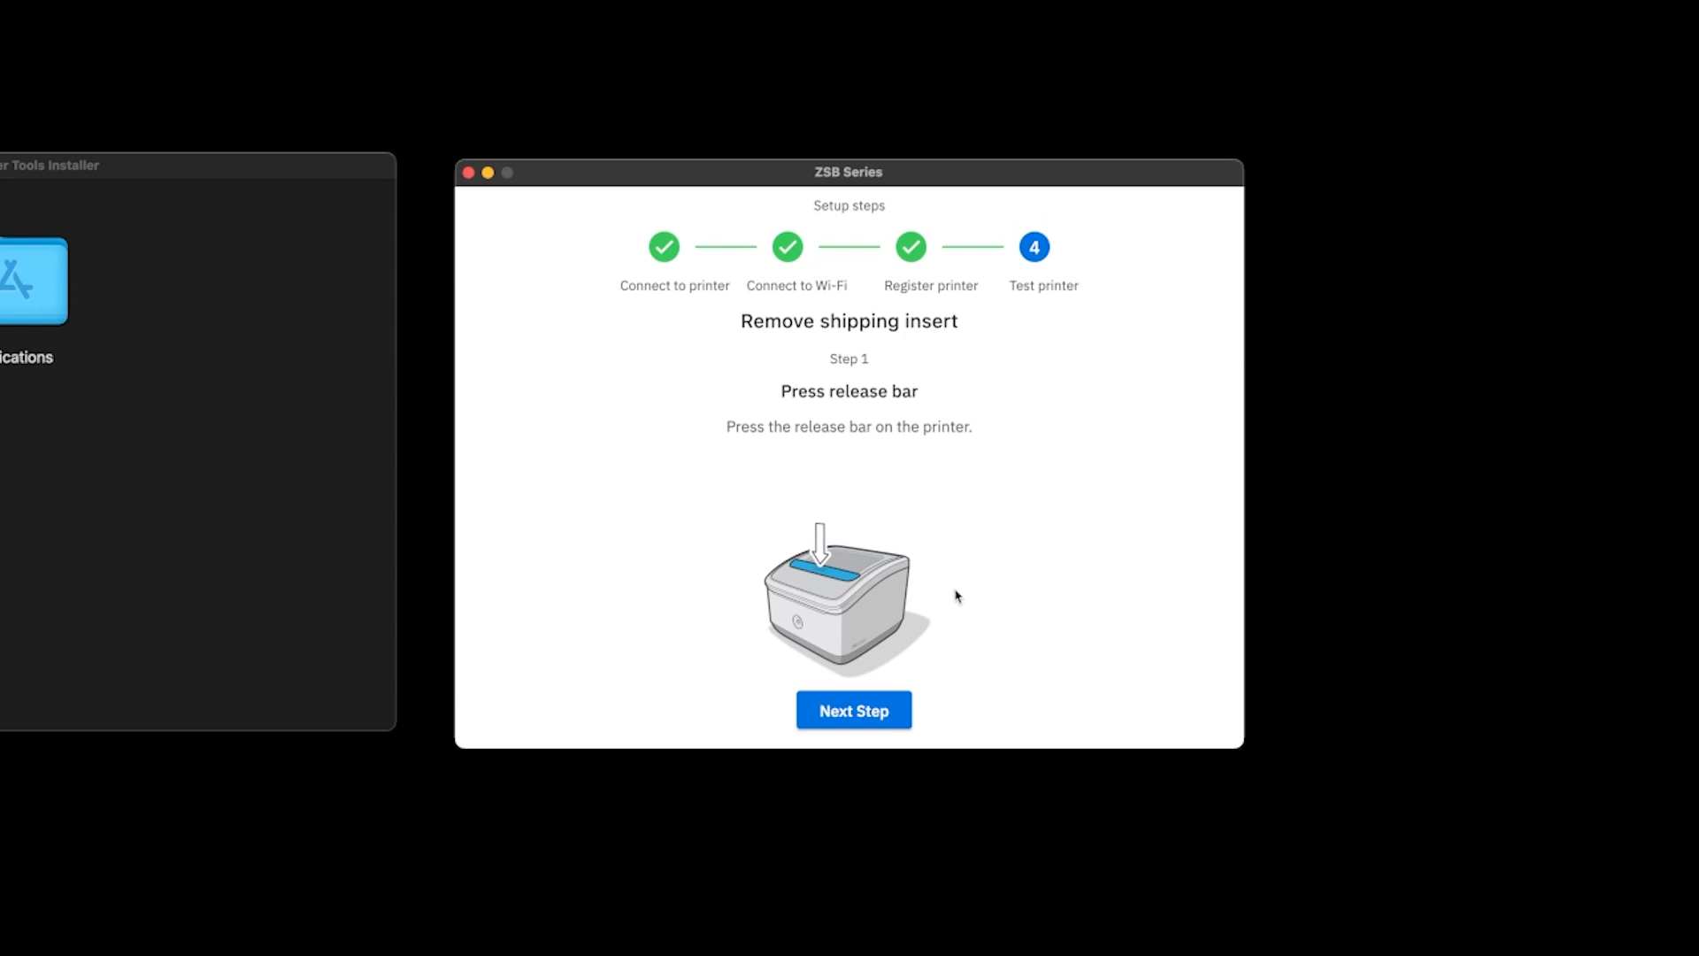
# - Step through all five shipping-insert removal instructions to reach the test label screen
pyautogui.click(853, 710)
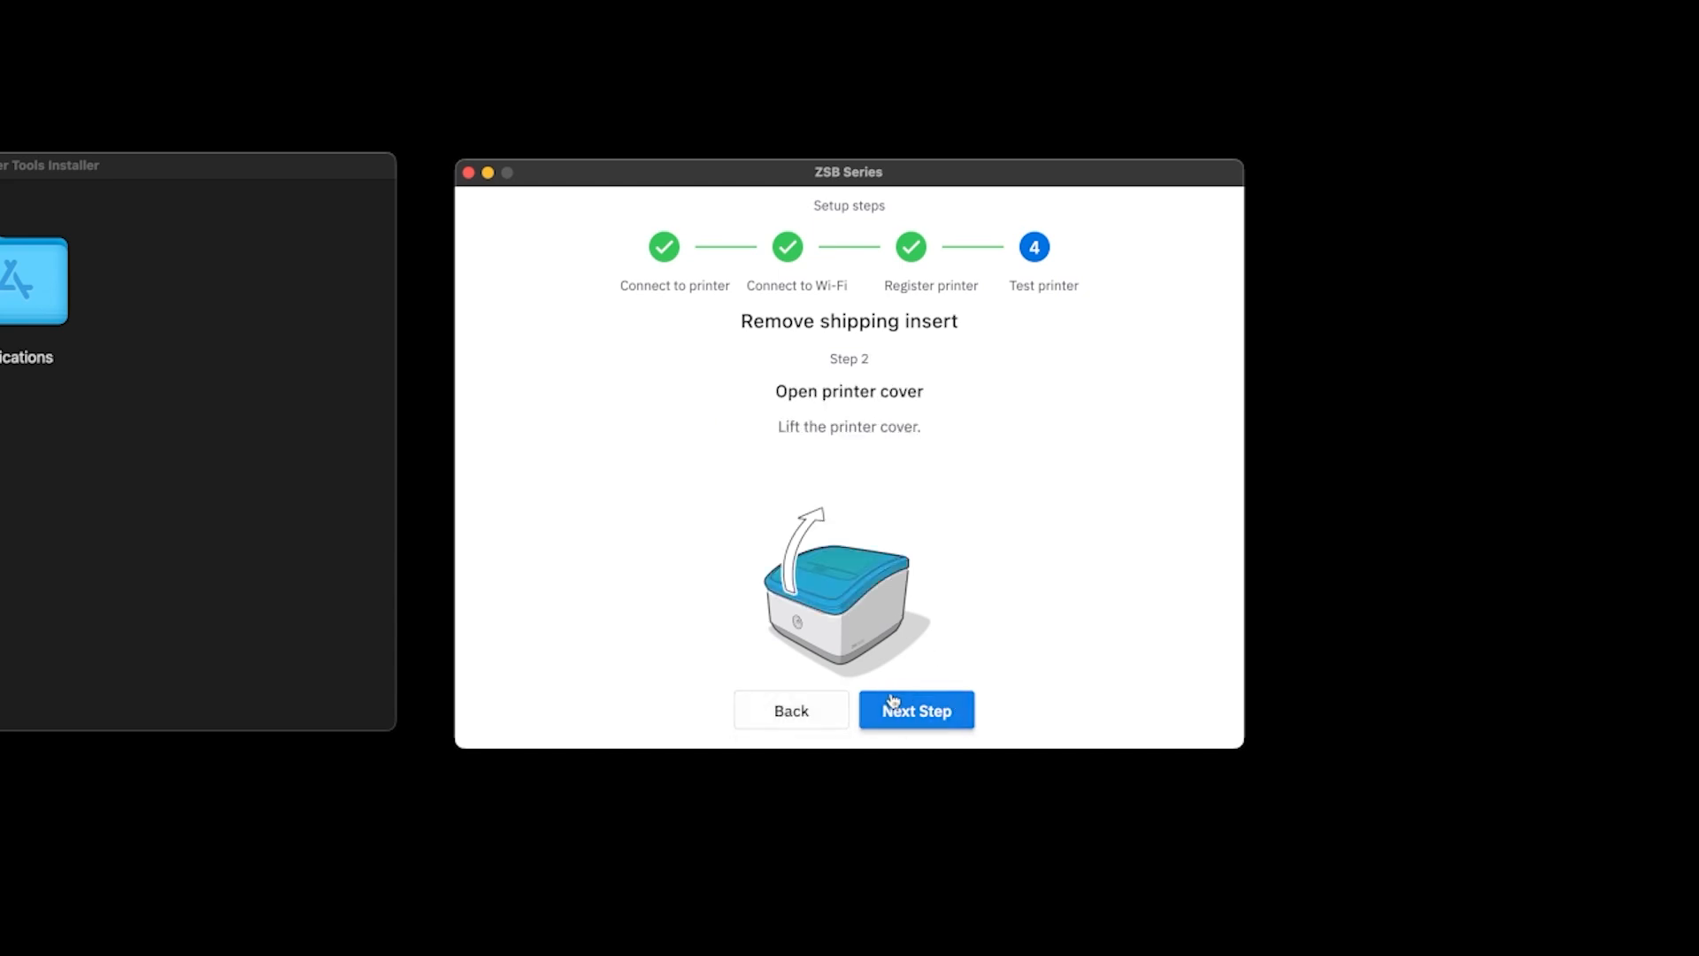
pyautogui.click(914, 709)
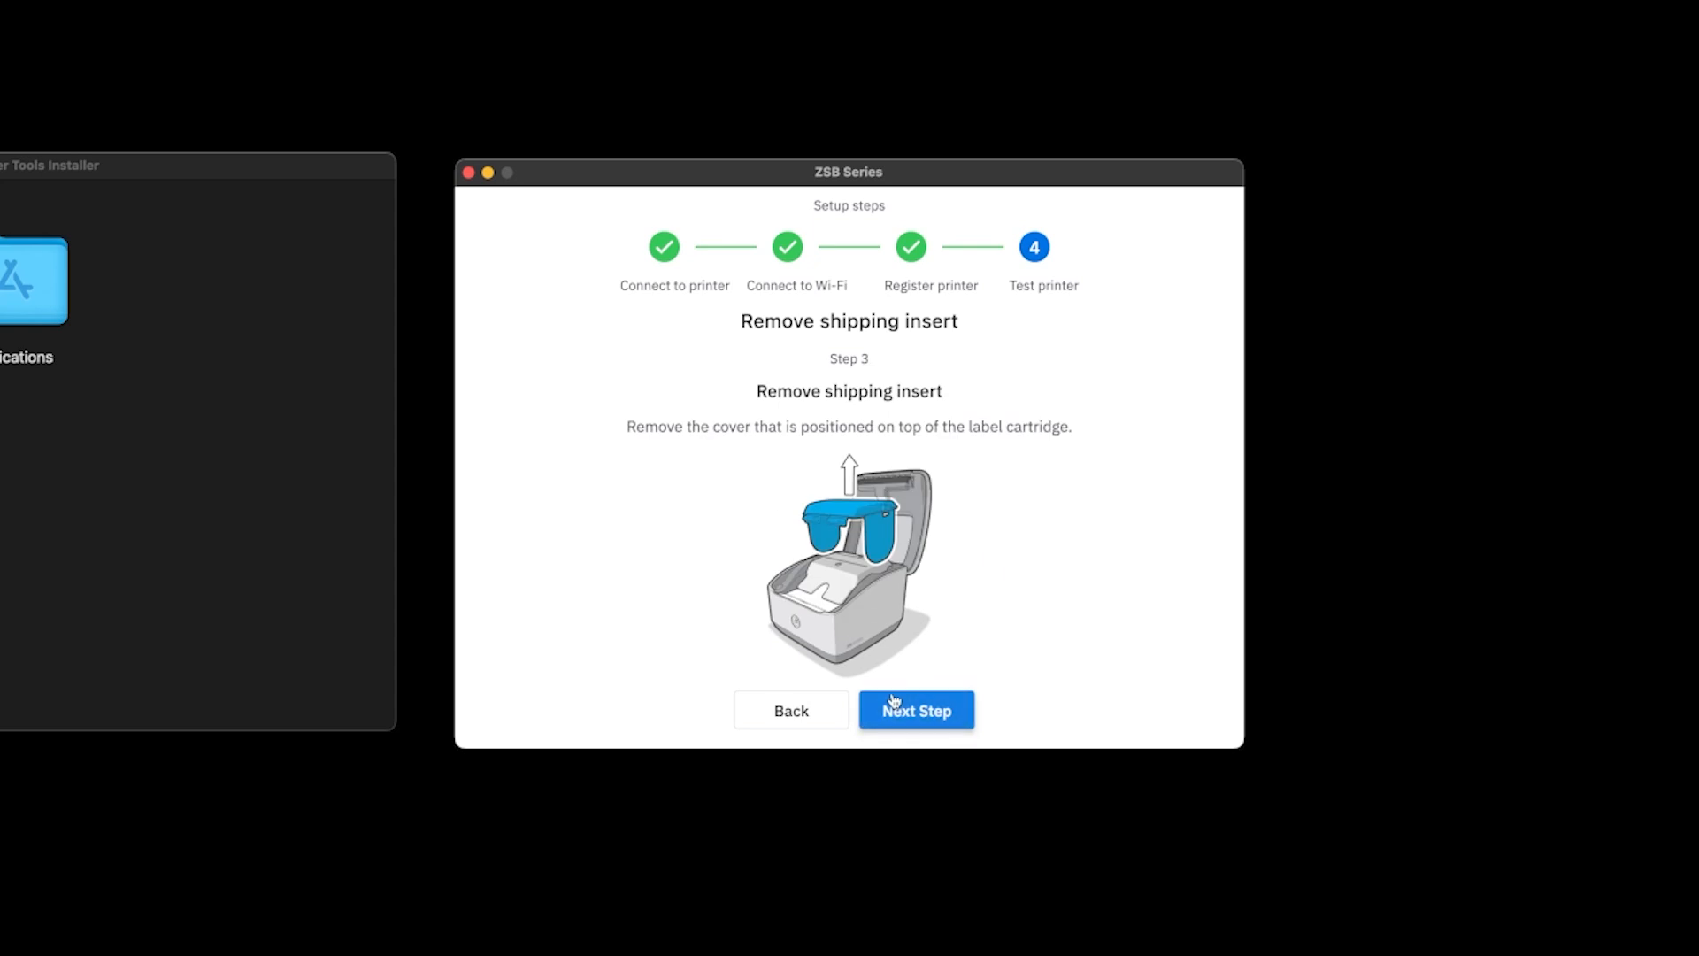
pyautogui.moveTo(893, 702)
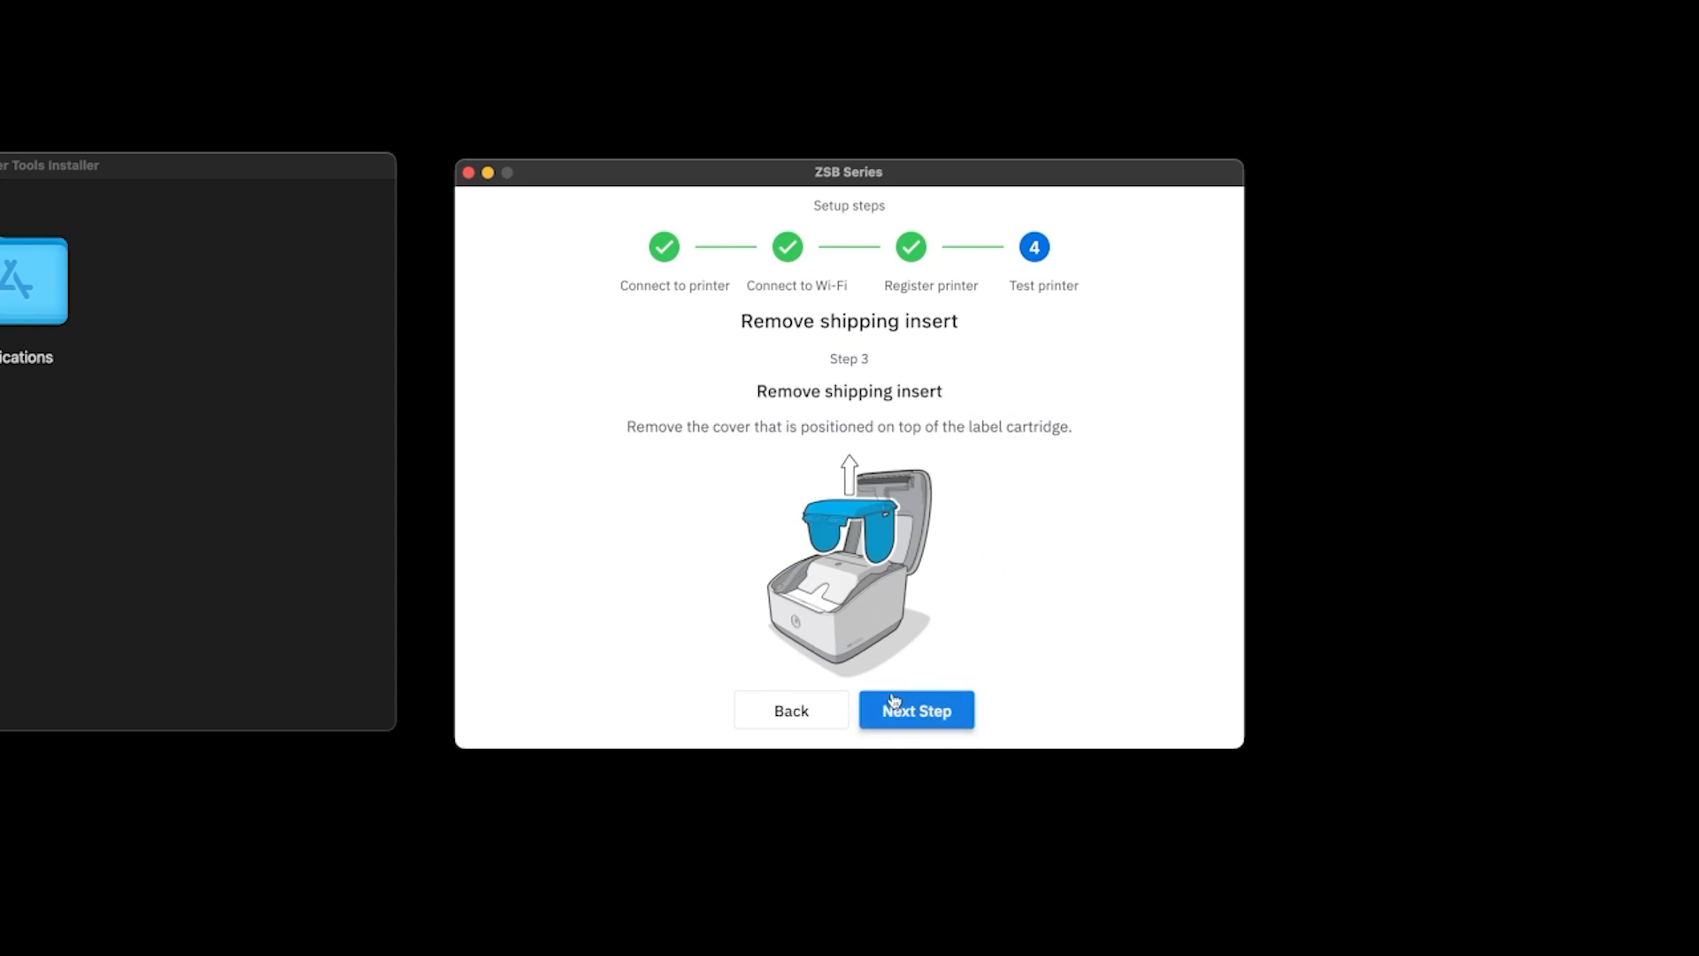
pyautogui.click(914, 710)
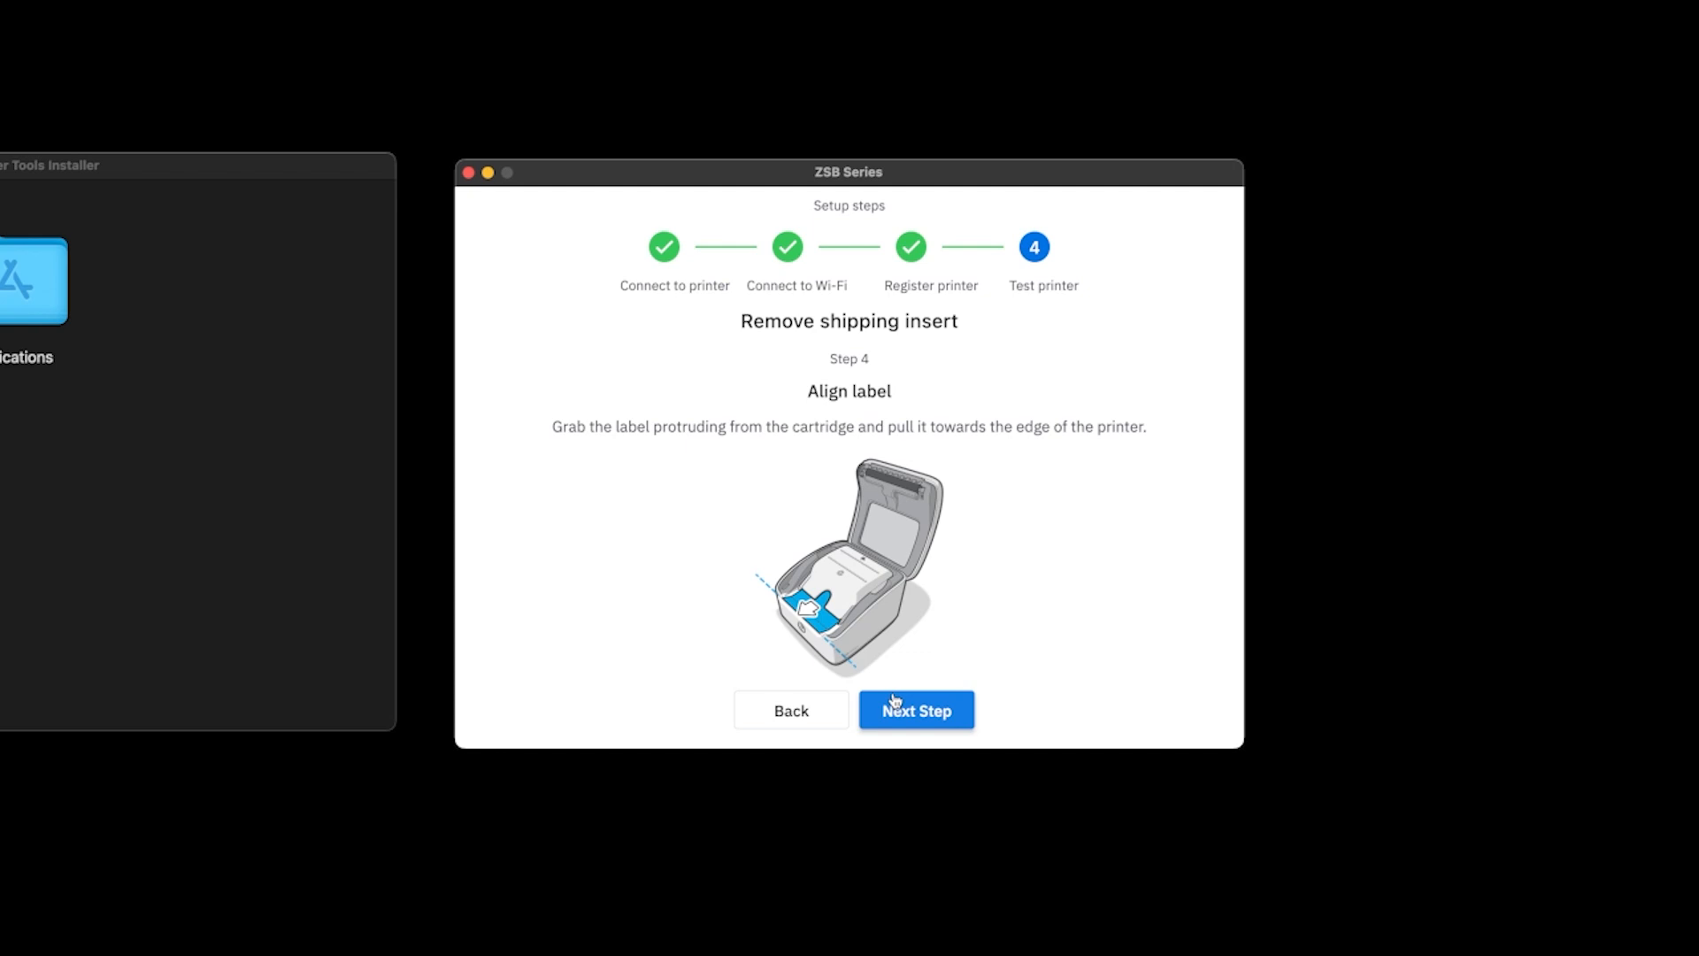
pyautogui.click(914, 710)
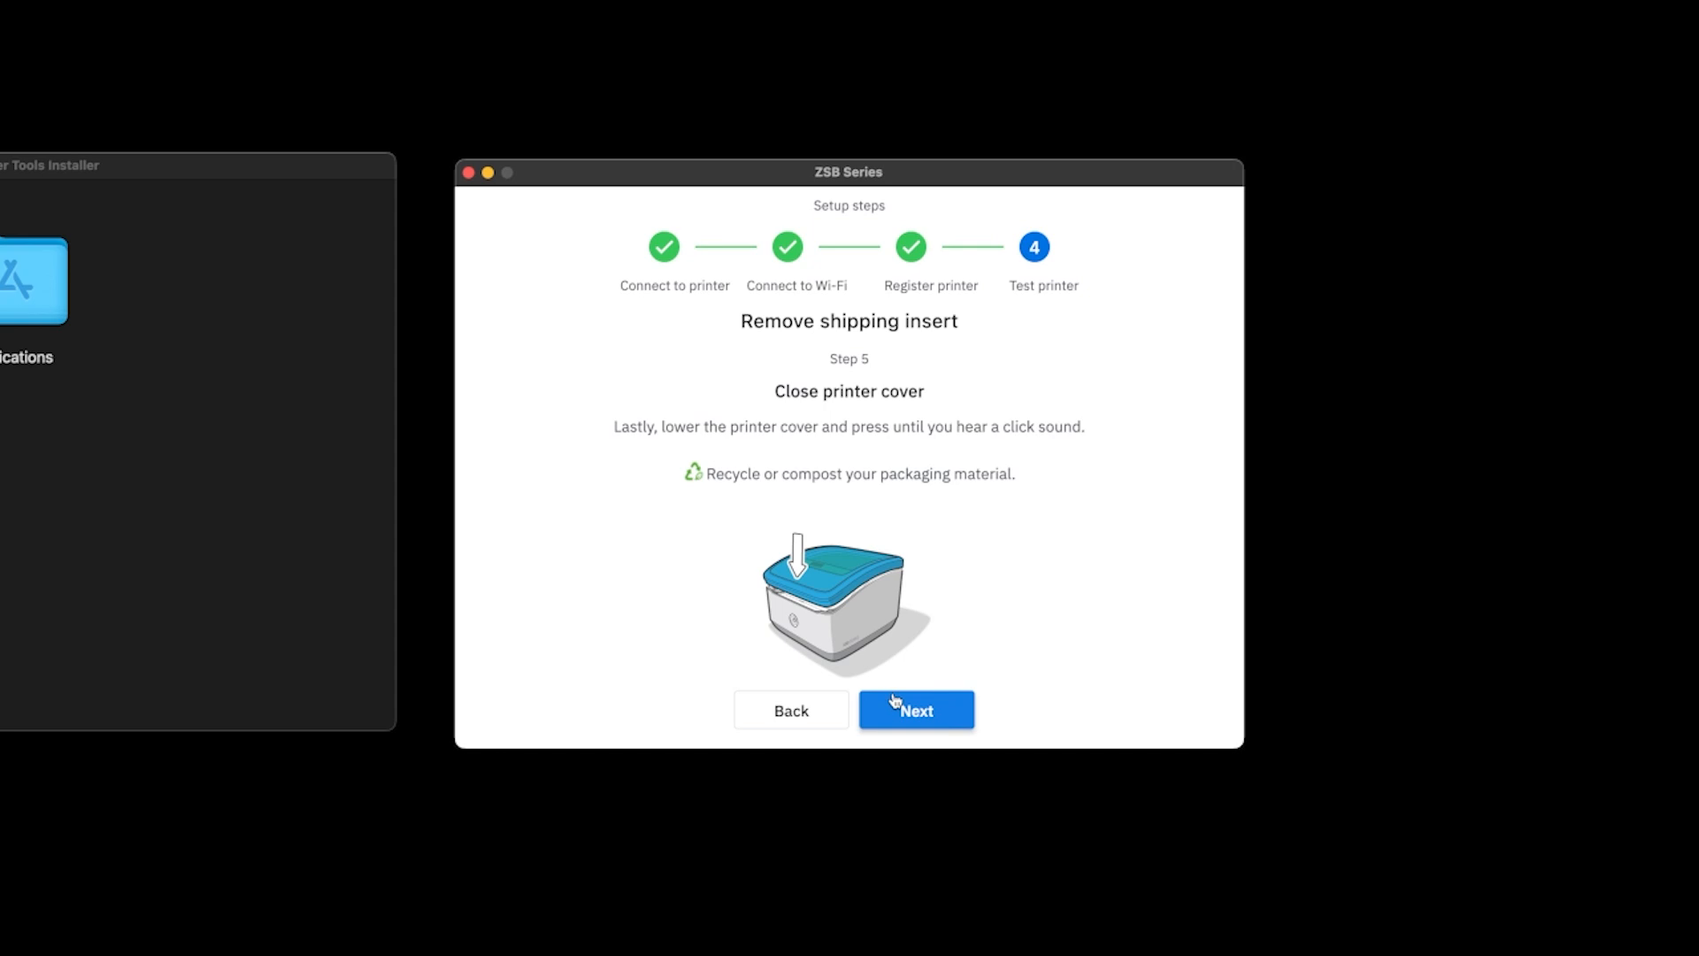
pyautogui.click(916, 709)
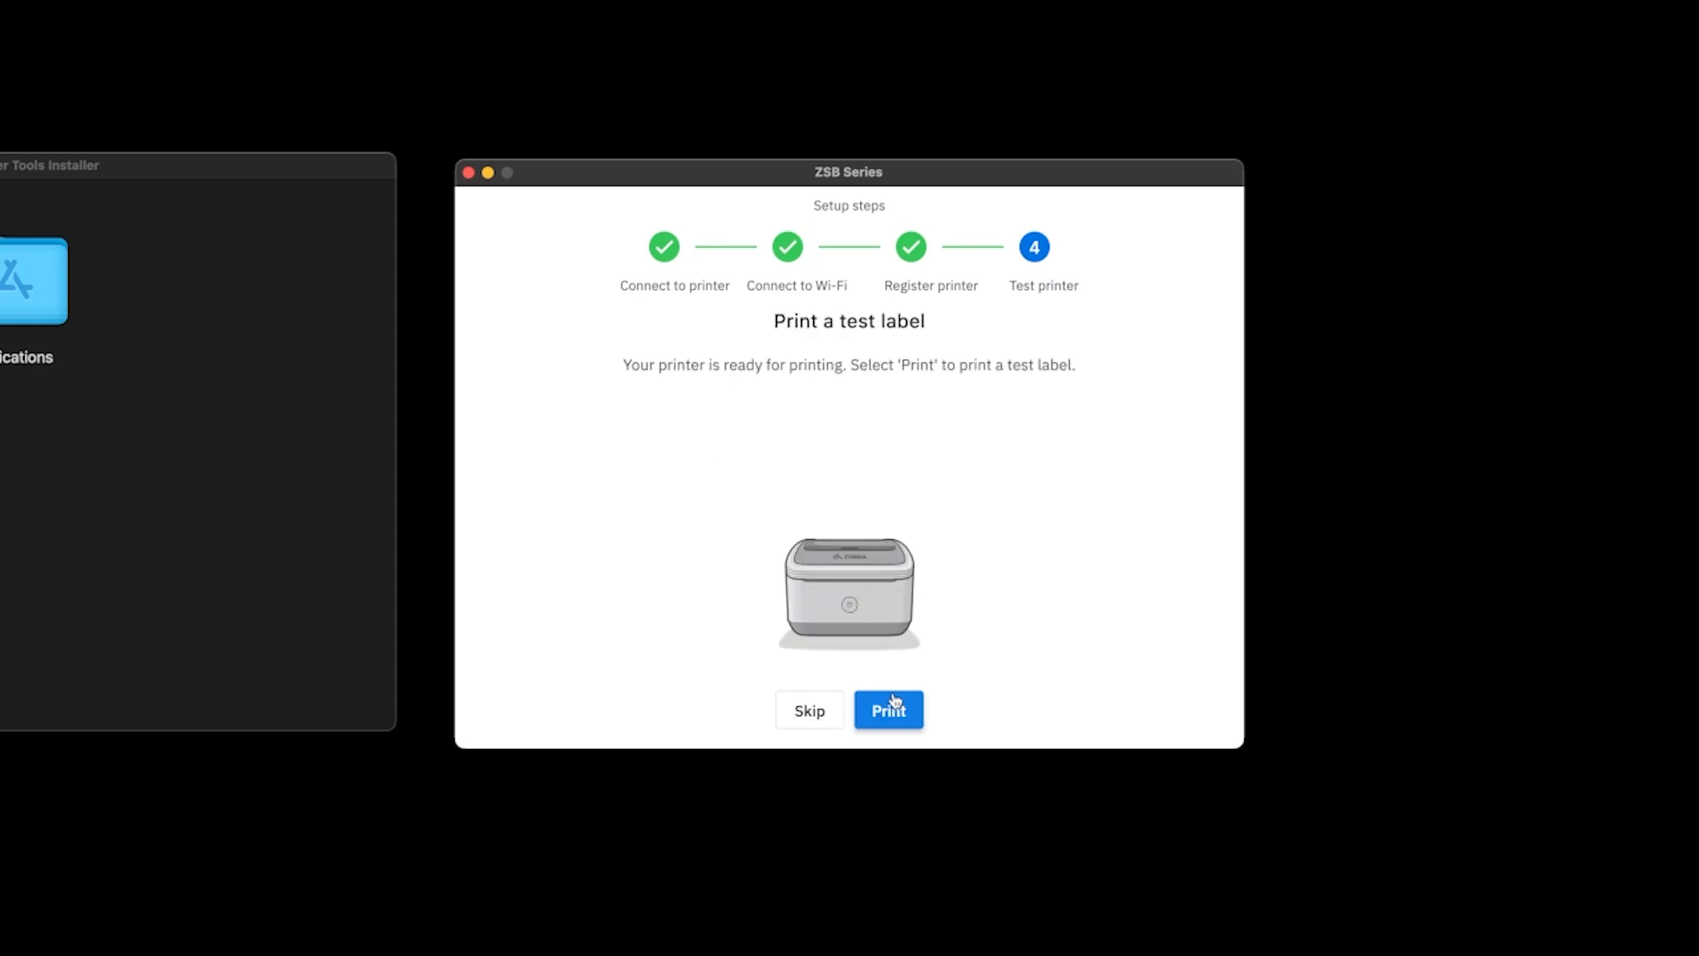
# - Print and confirm a test label, skip the mobile app screen and go to ZSB Series Workspace
pyautogui.click(888, 710)
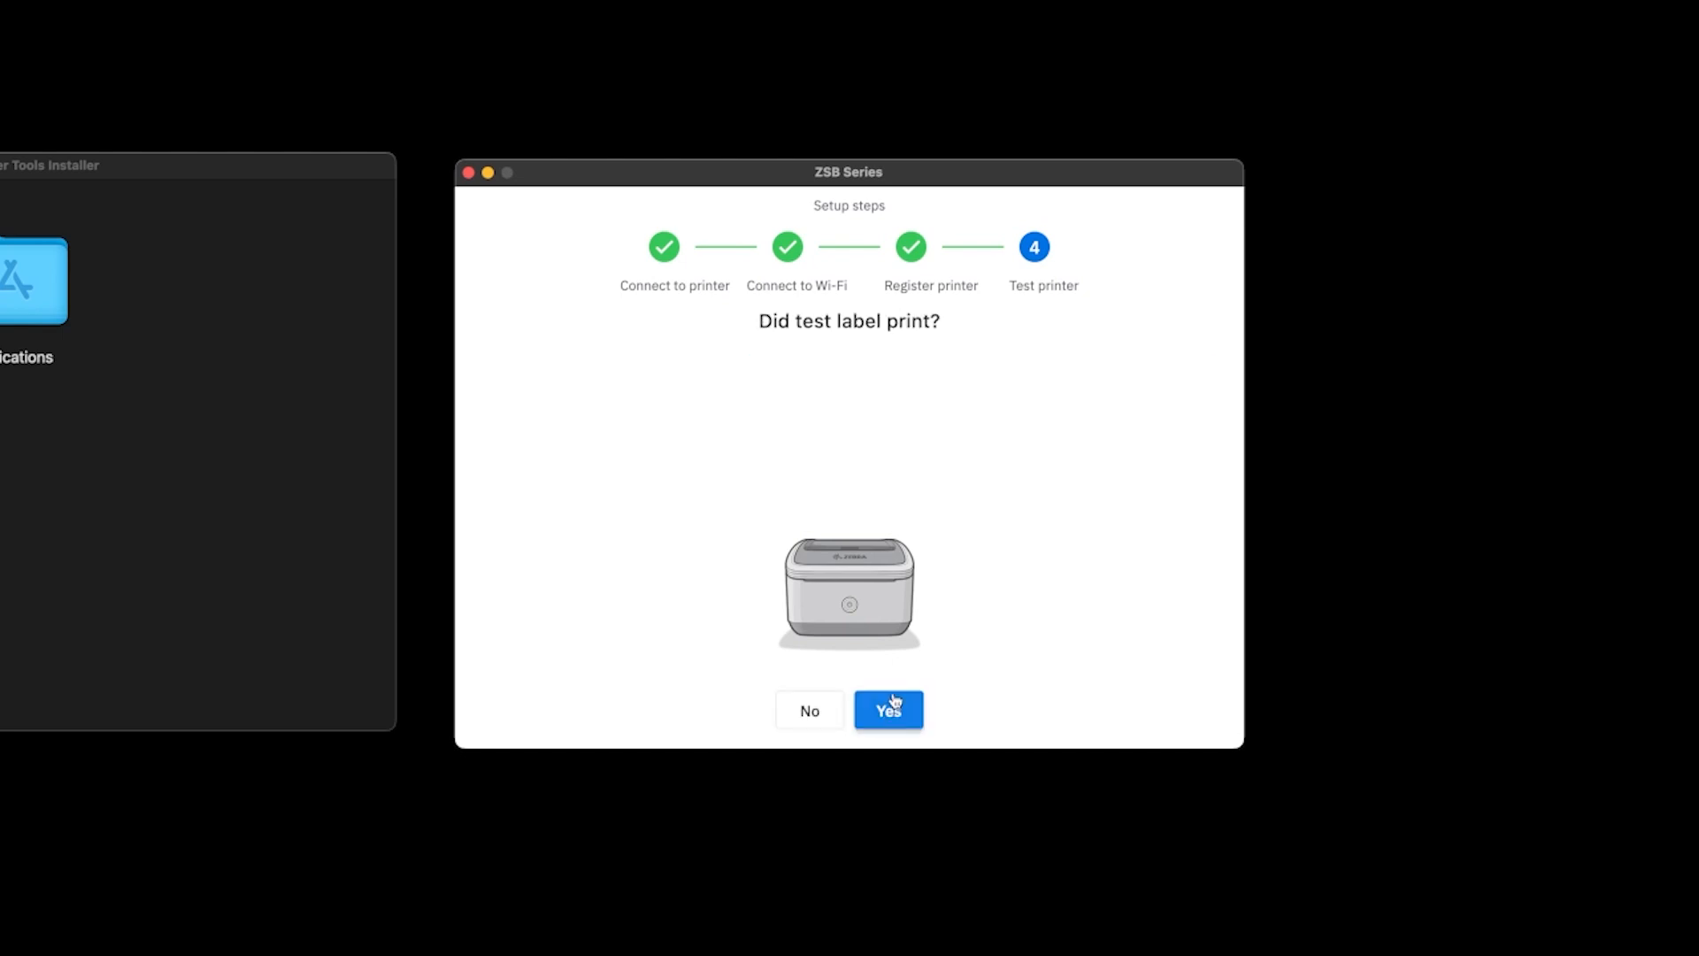
pyautogui.click(887, 710)
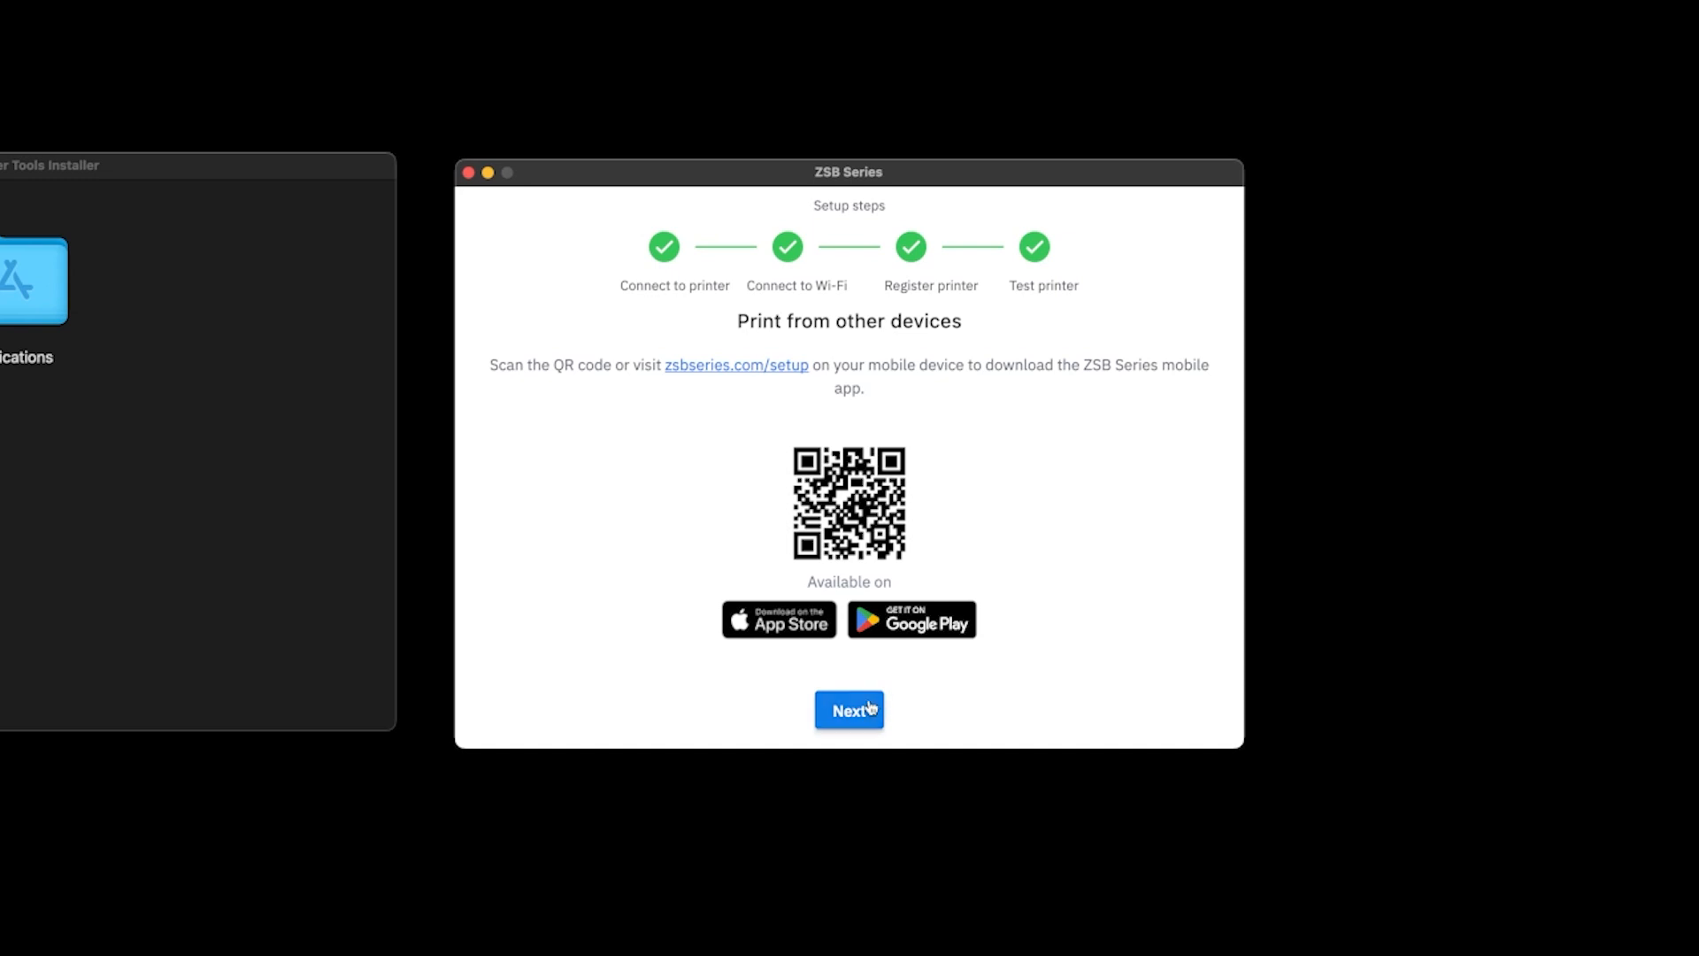
pyautogui.click(849, 710)
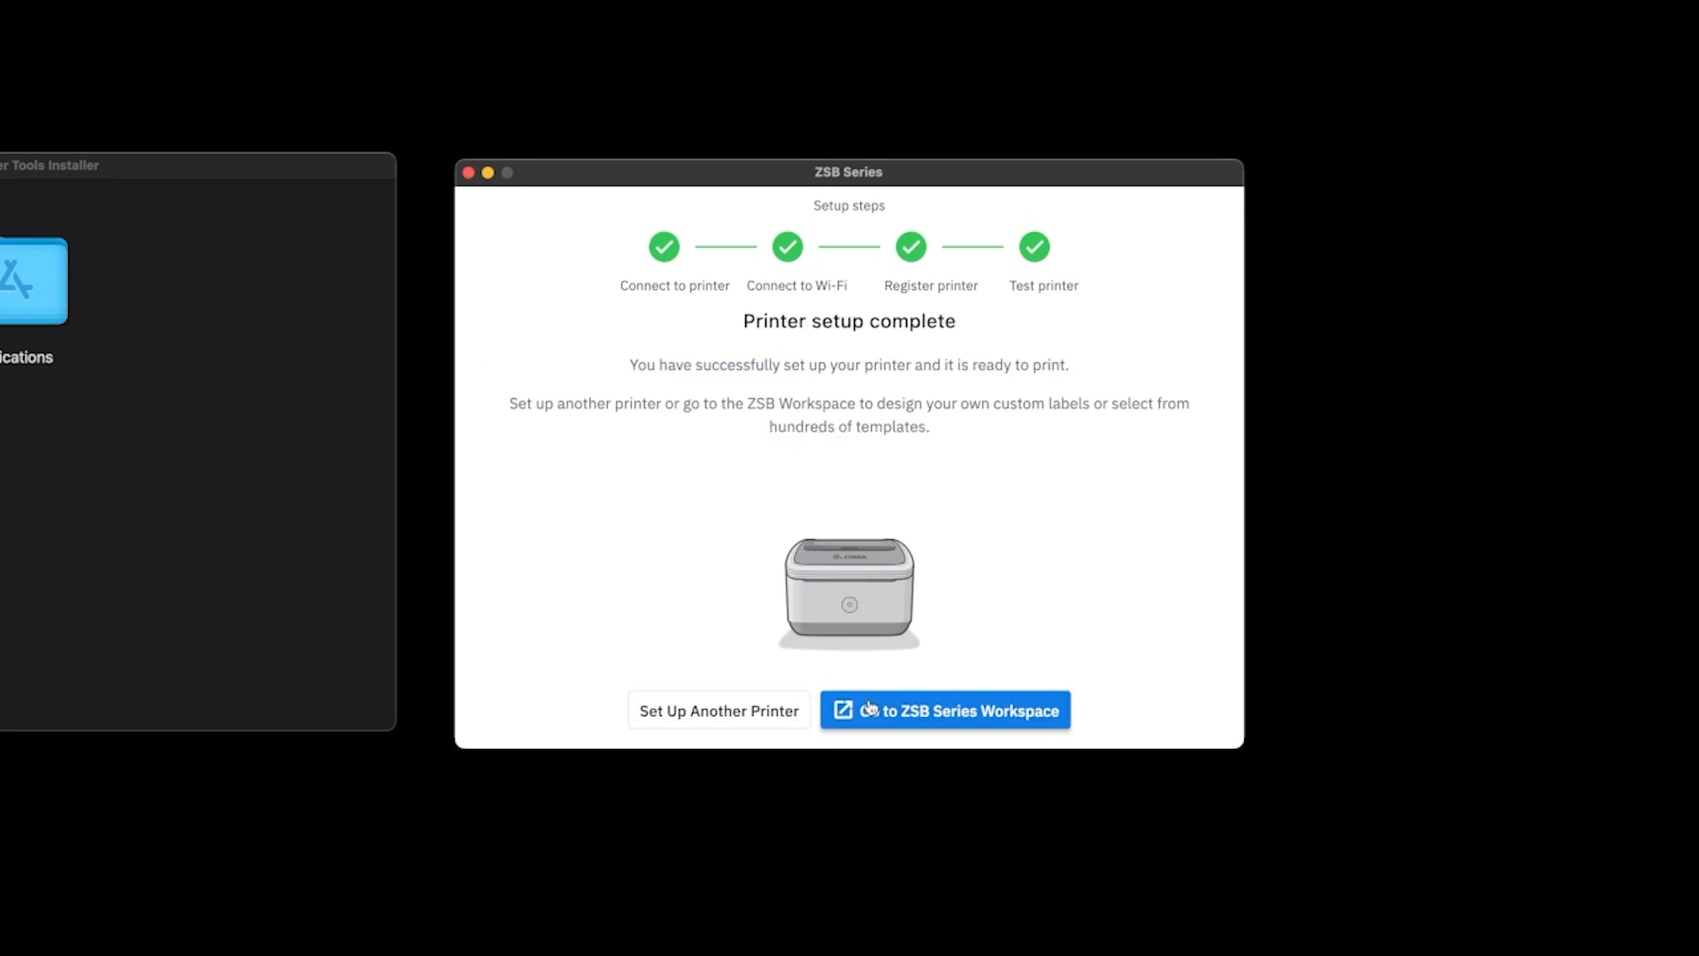
pyautogui.moveTo(926, 672)
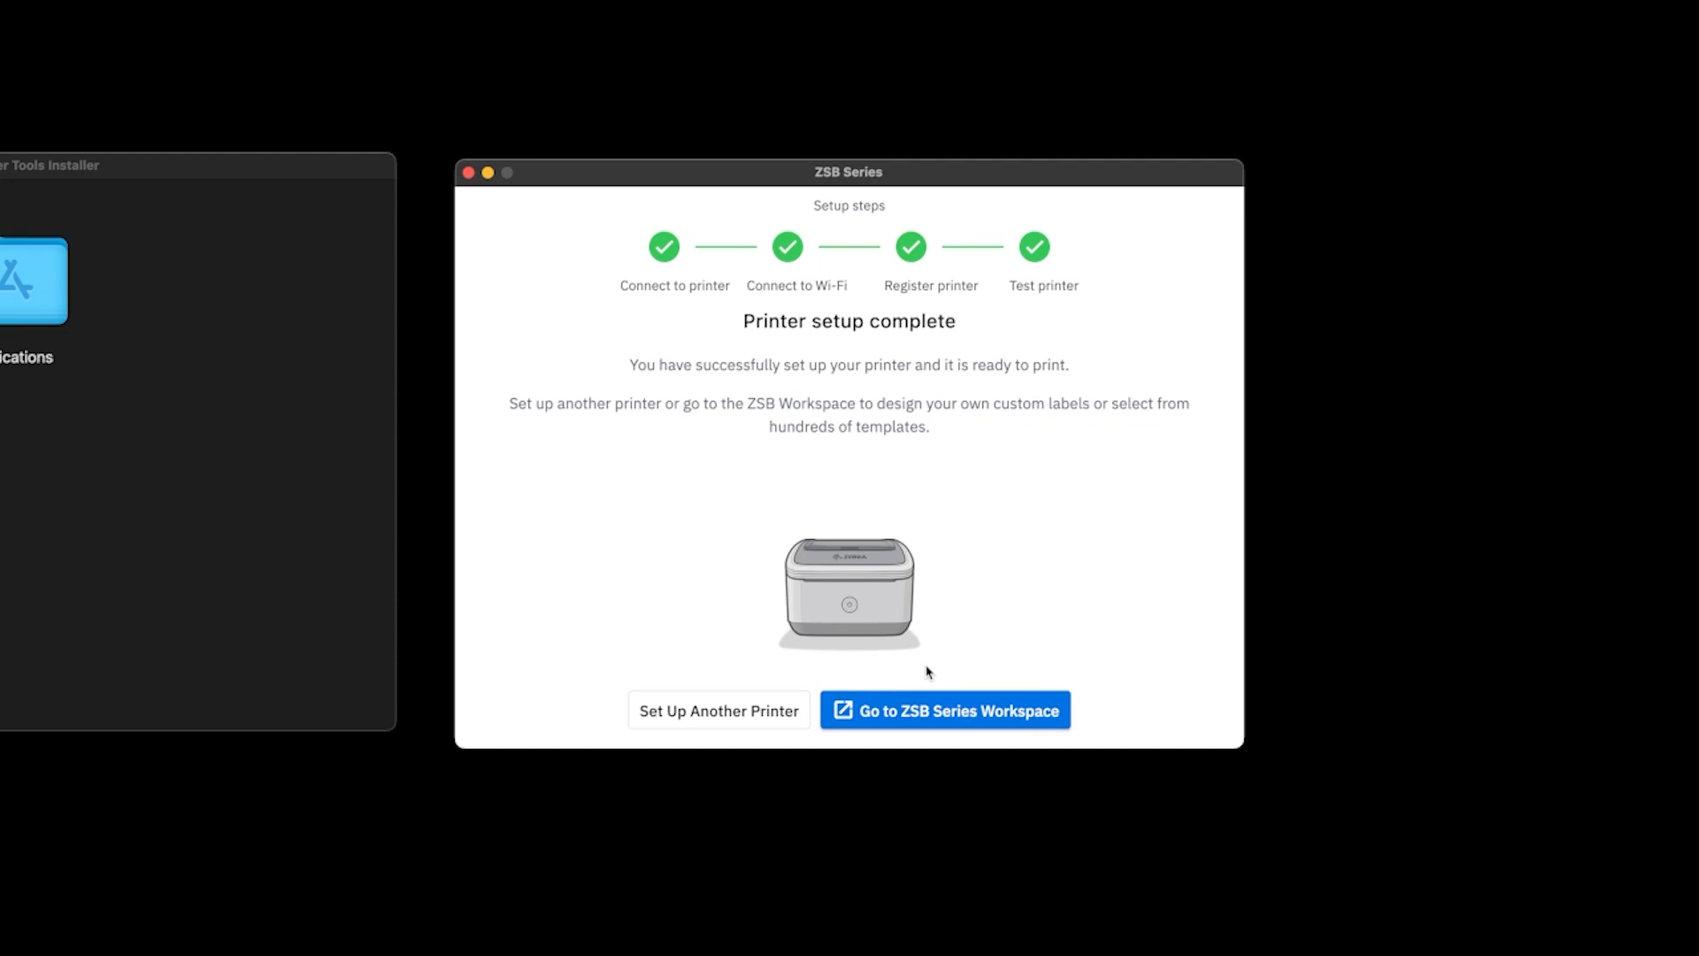
pyautogui.click(945, 710)
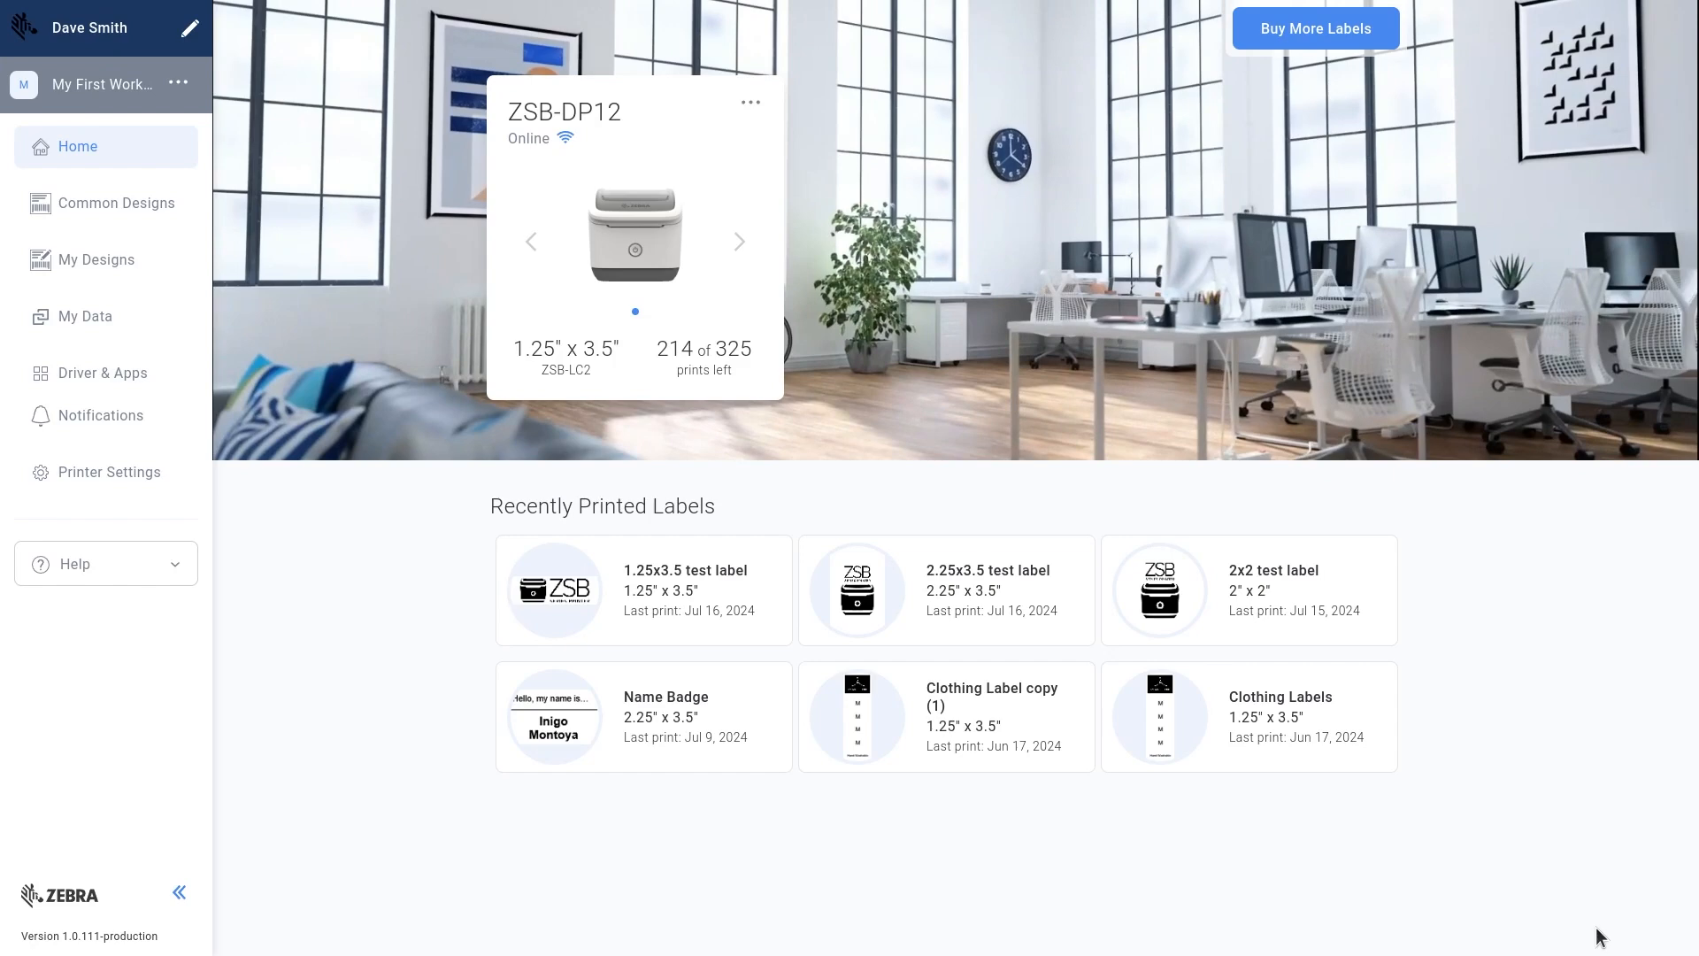
pyautogui.moveTo(1157, 805)
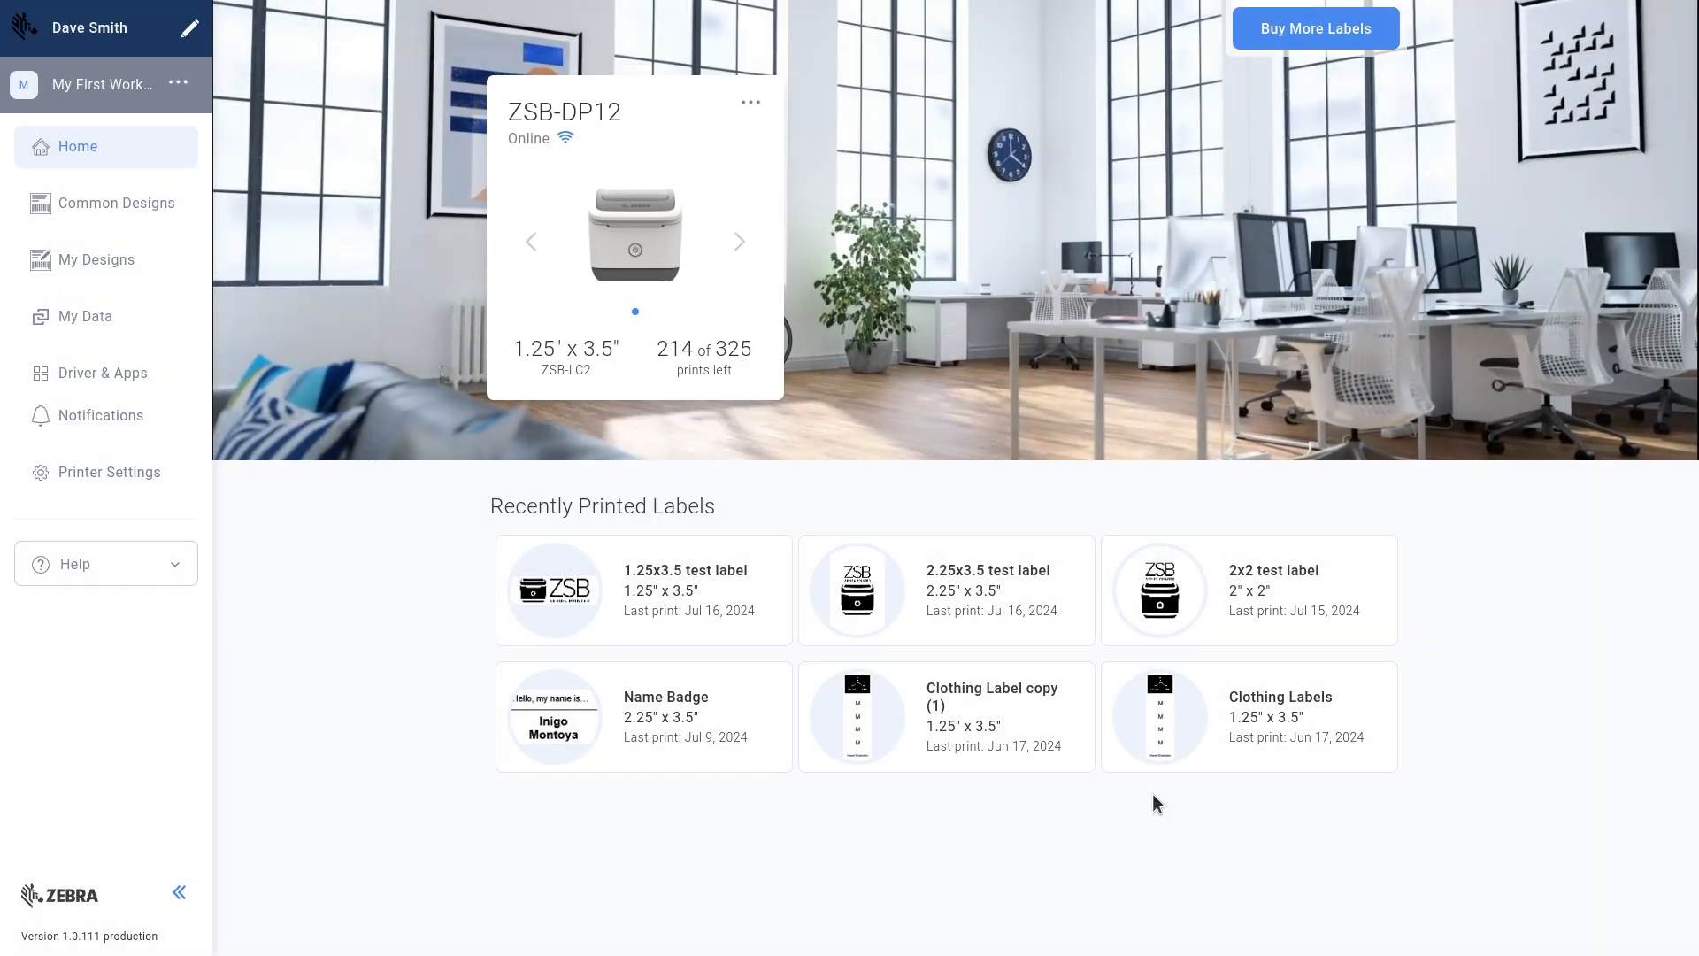
# - View My Designs, then browse the Common Designs categories
pyautogui.click(95, 259)
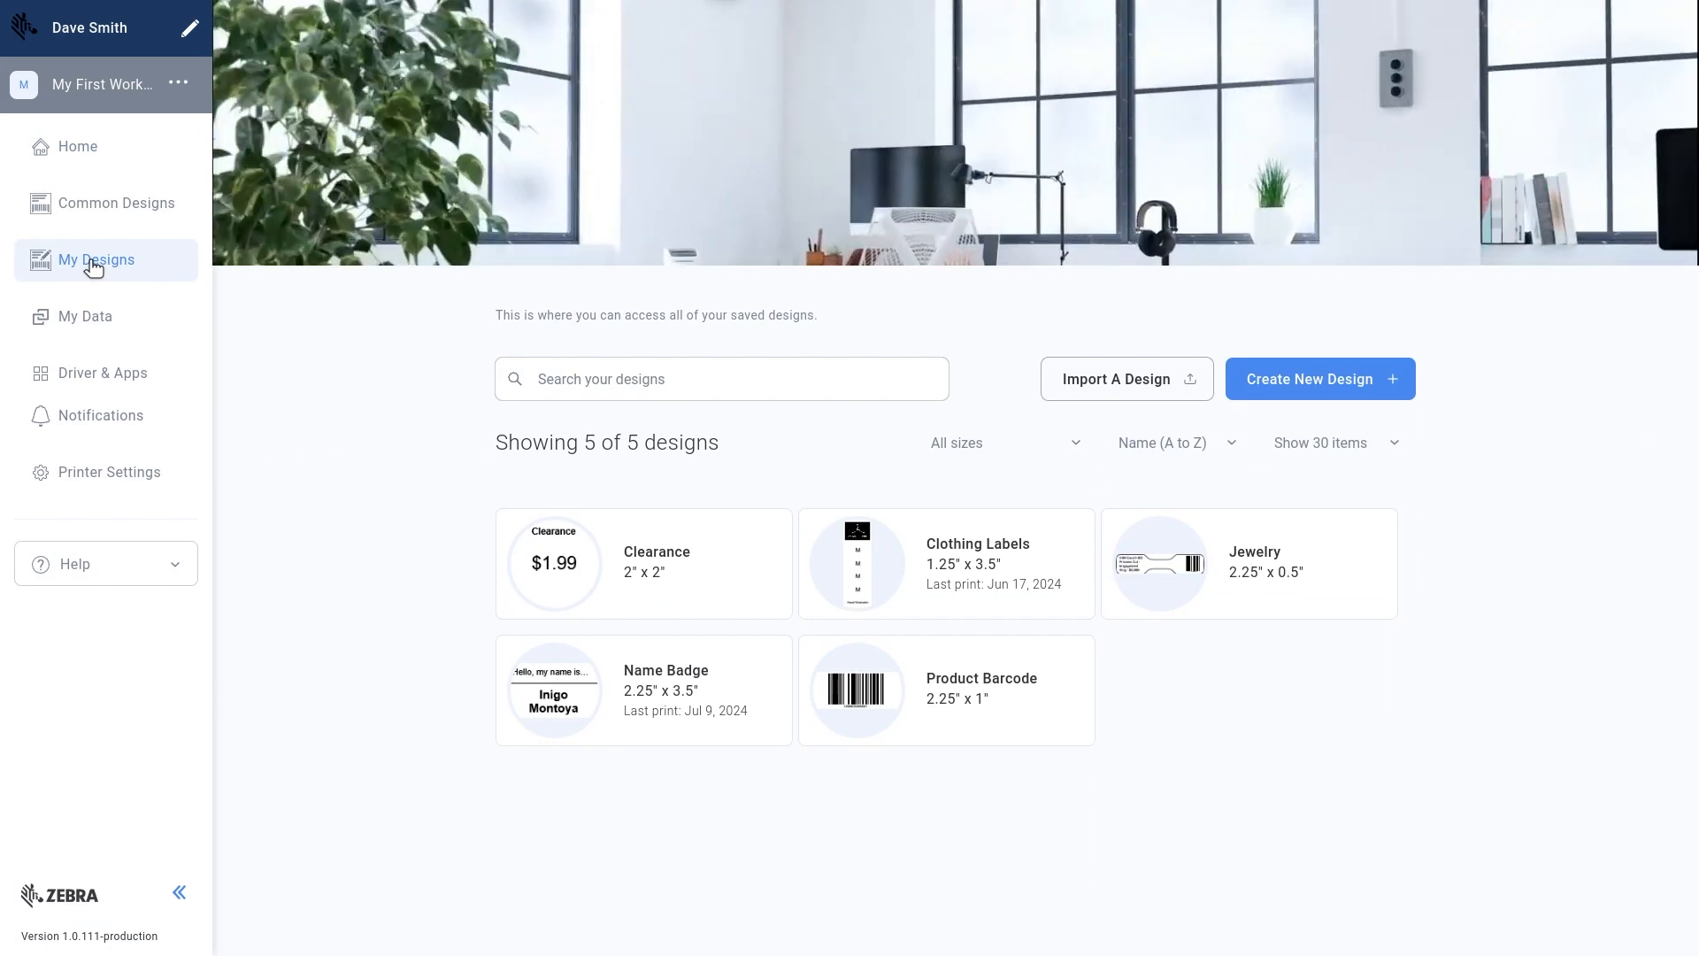
pyautogui.click(116, 203)
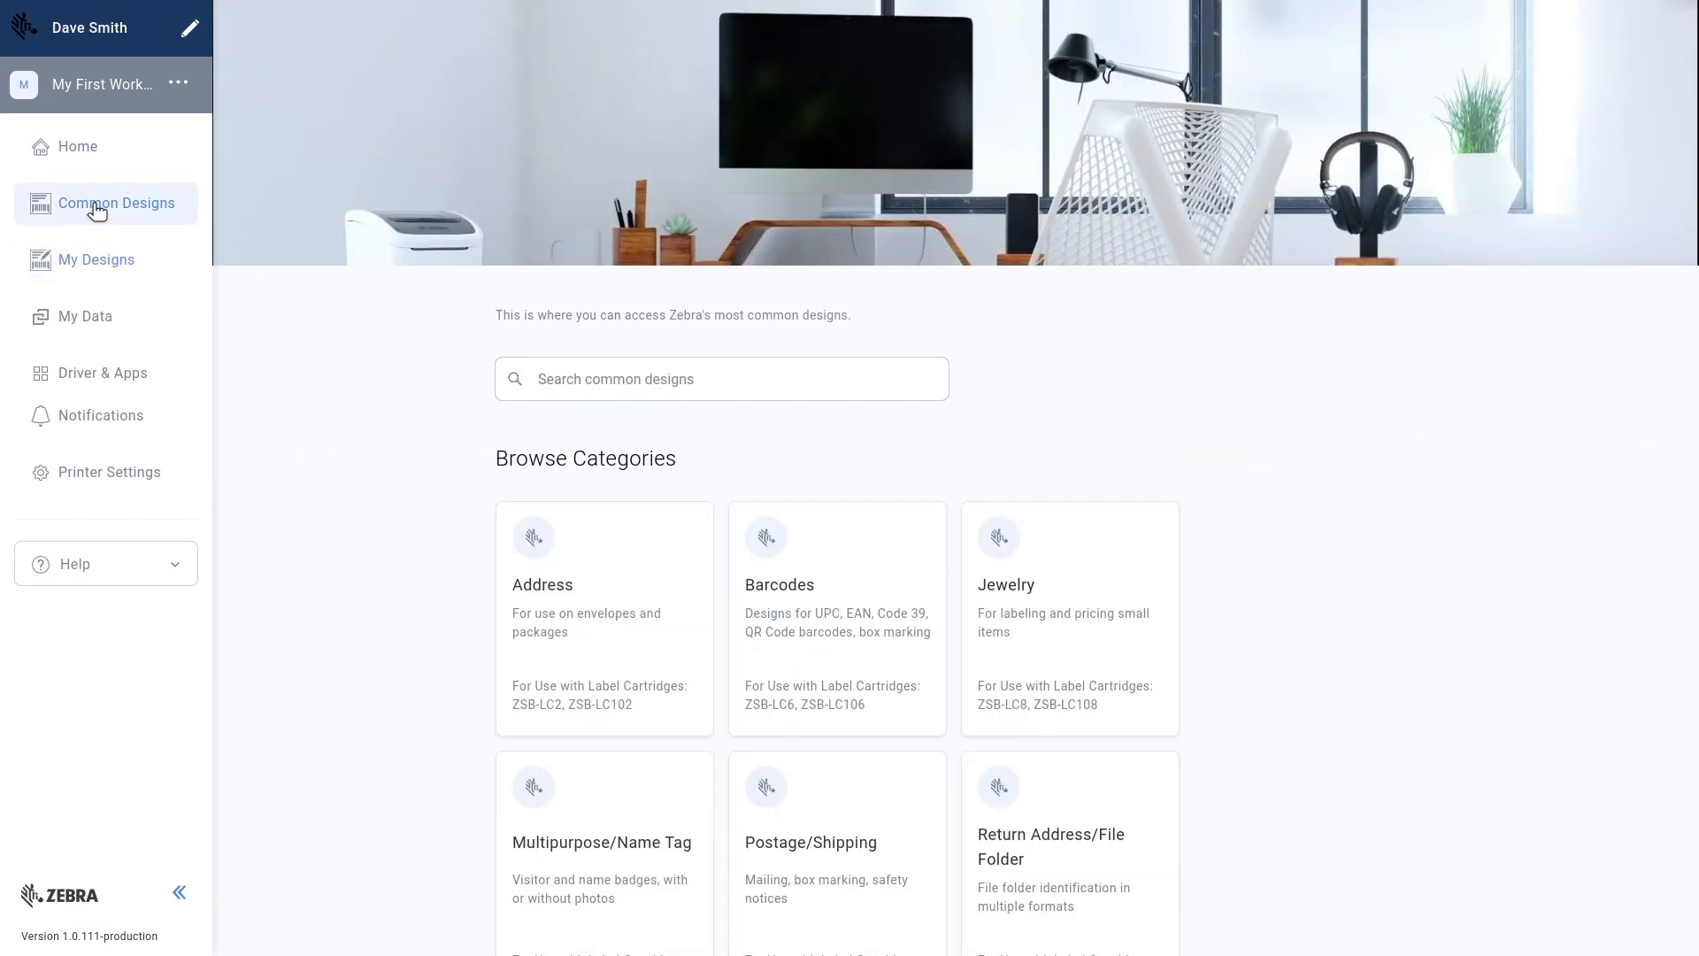